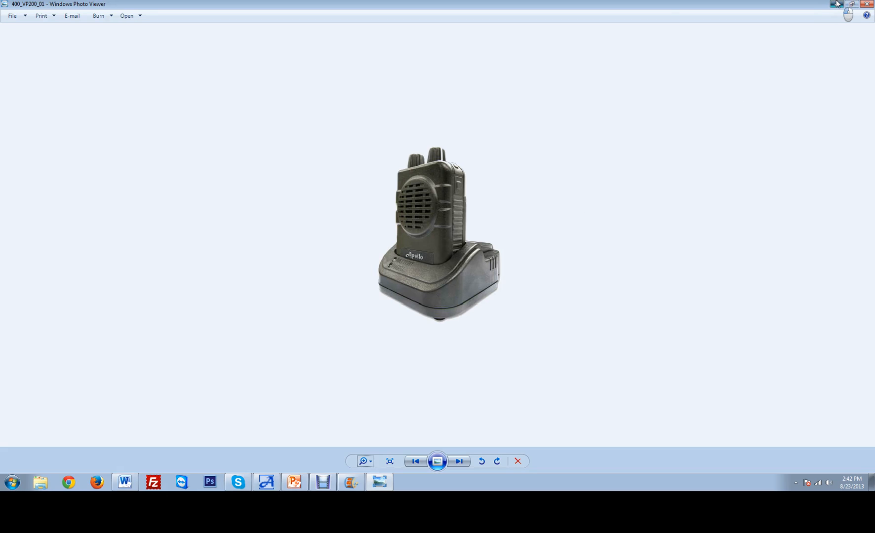
click(68, 482)
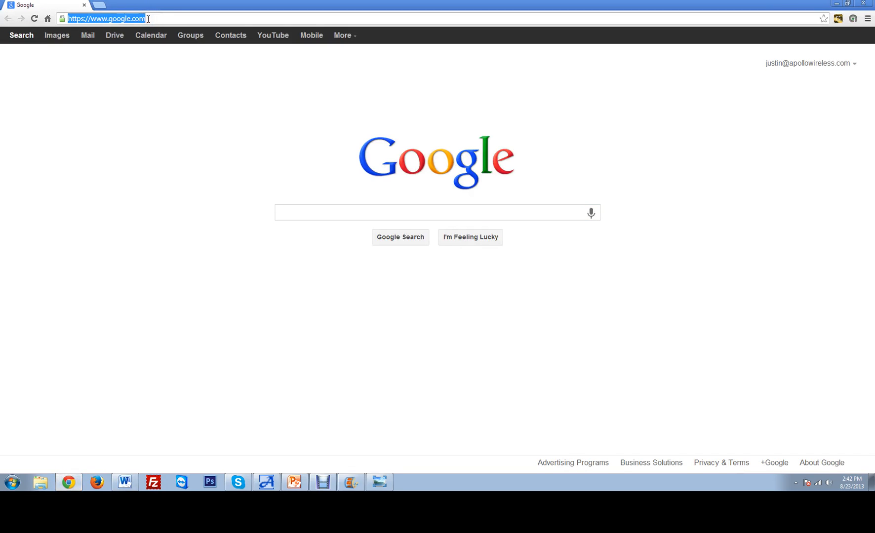
text(www.aciamericancommunications.com)
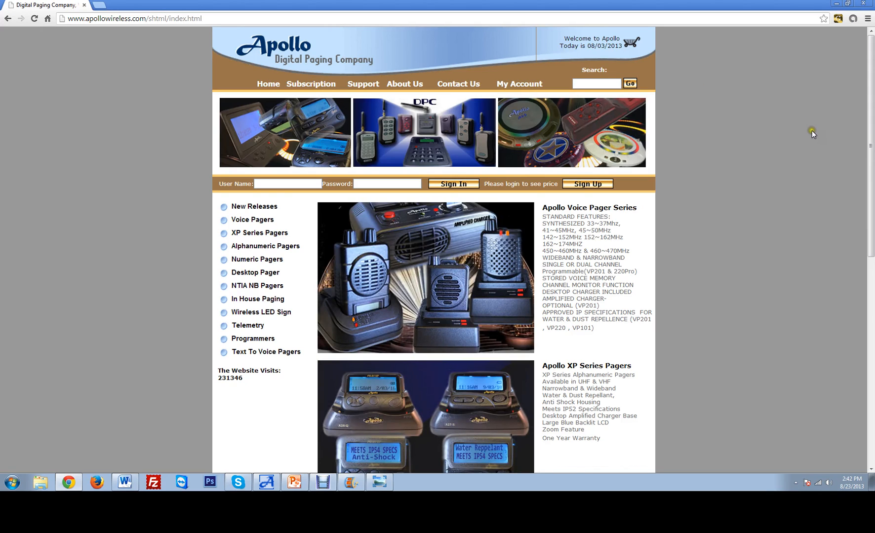
mouse_move(360, 91)
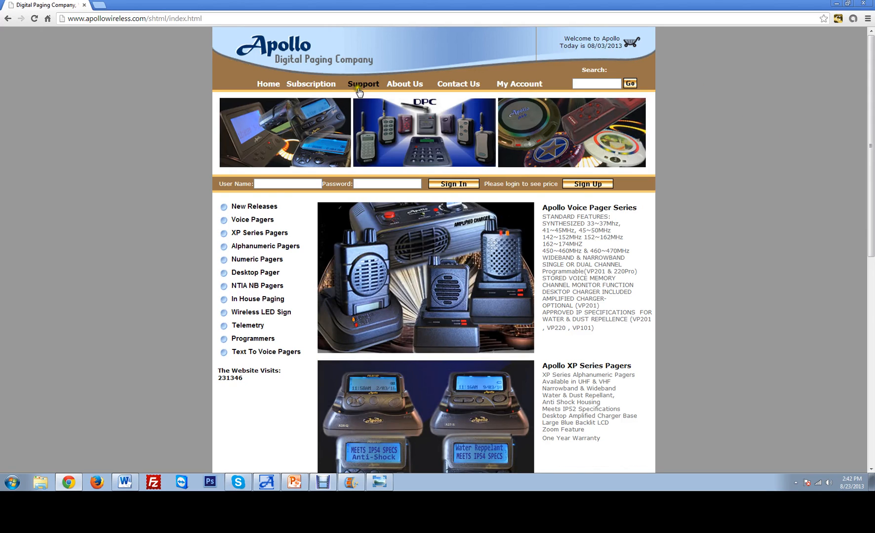
click(362, 84)
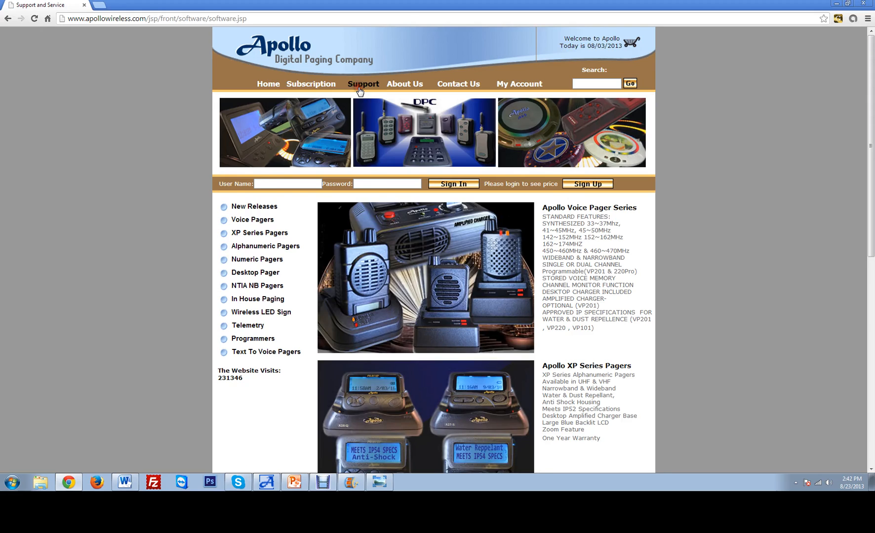
click(363, 84)
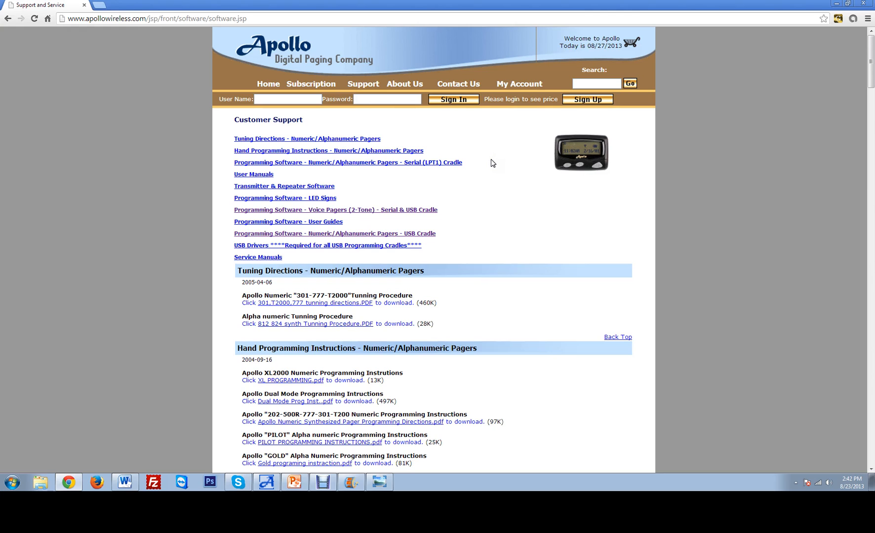
mouse_move(271, 216)
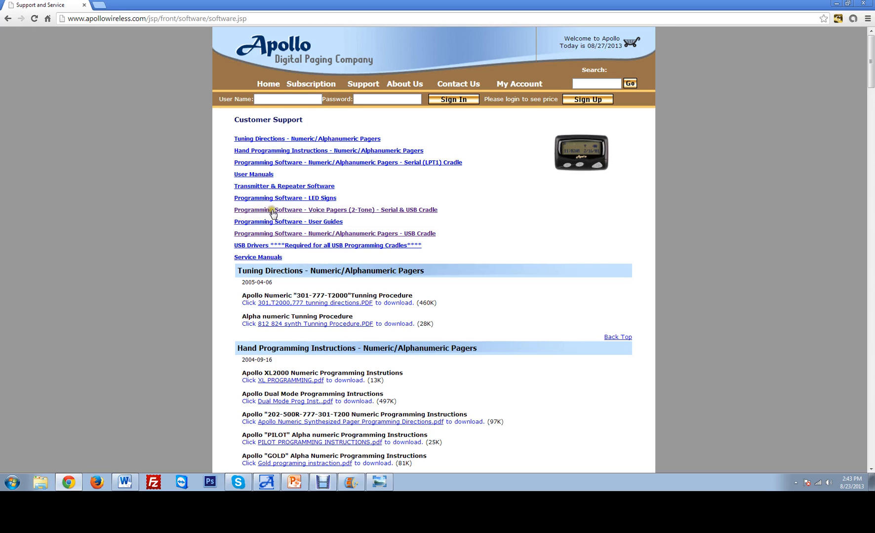
mouse_move(278, 213)
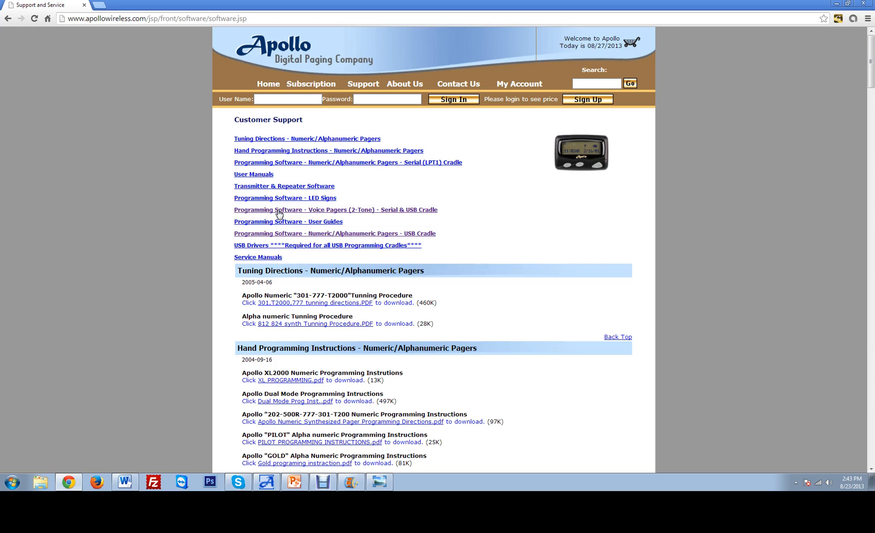
Download the VP200 software zip from the Voice Pagers (2-Tone) section
click(284, 222)
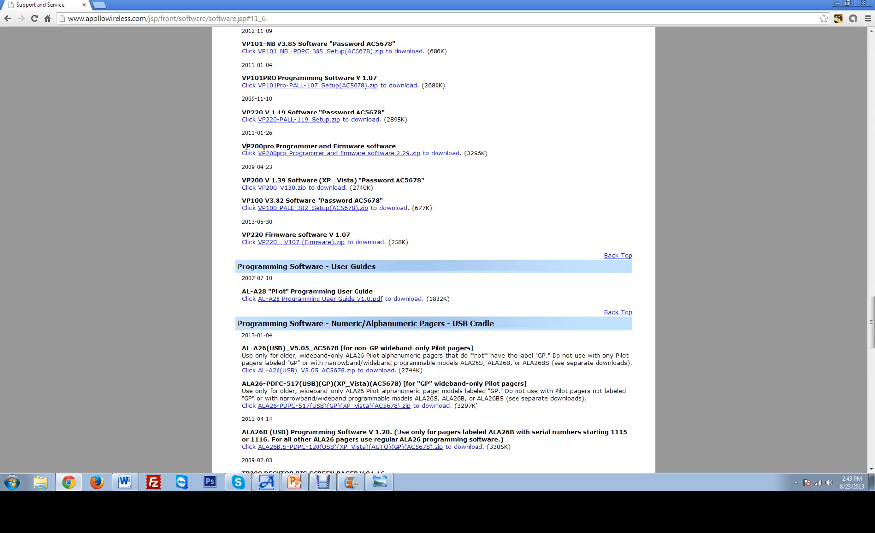
mouse_move(264, 186)
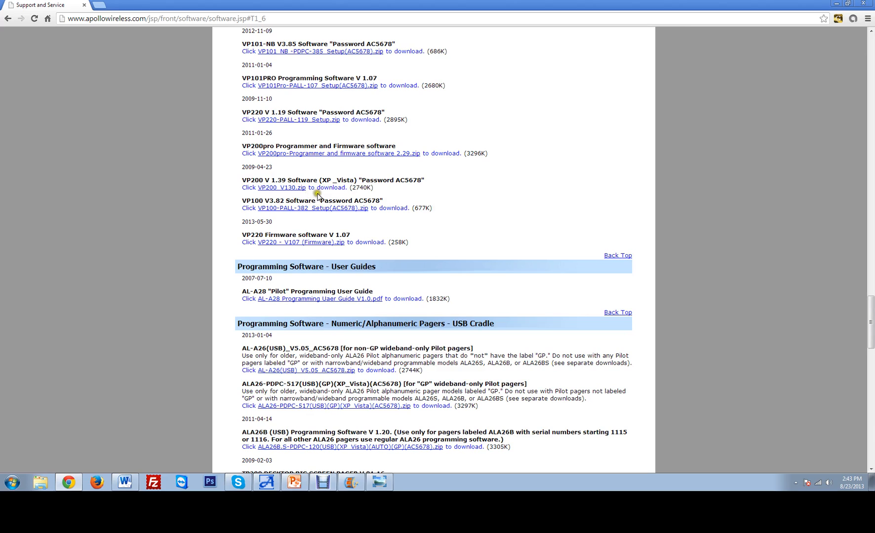
mouse_move(396, 180)
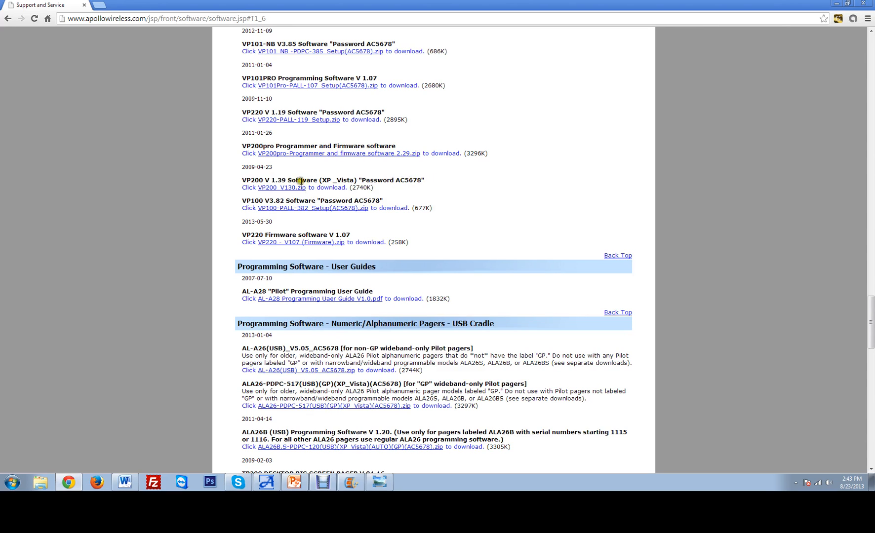
click(283, 187)
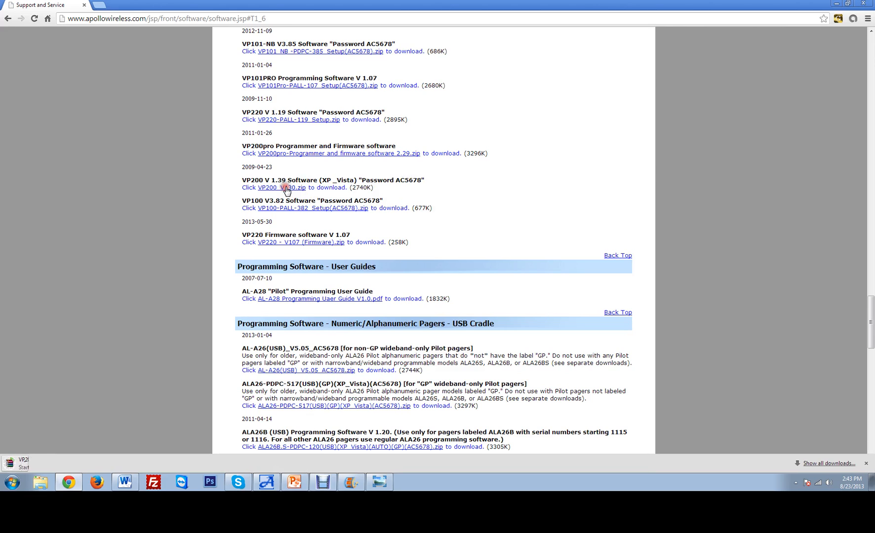
click(281, 187)
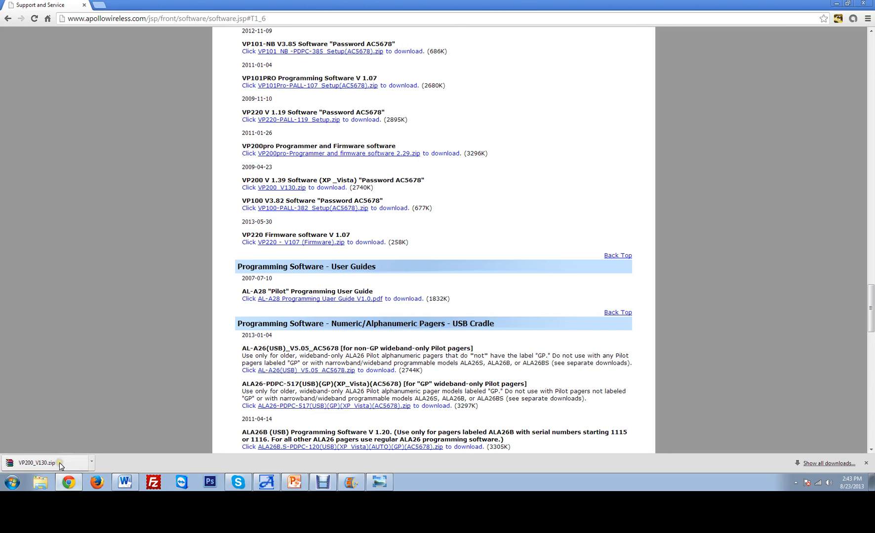
Open the nested VP200-PALL-139_Setup.zip in WinRAR and run setup.exe
click(38, 463)
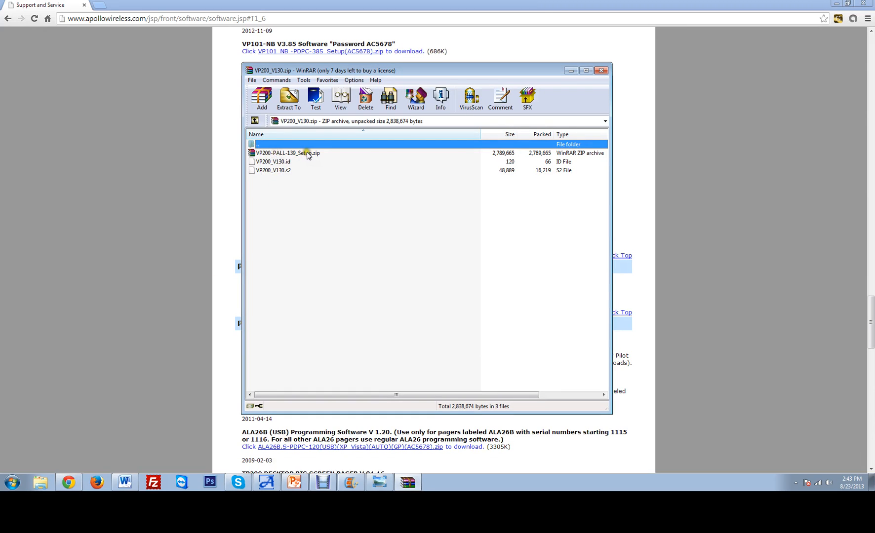
double_click(287, 153)
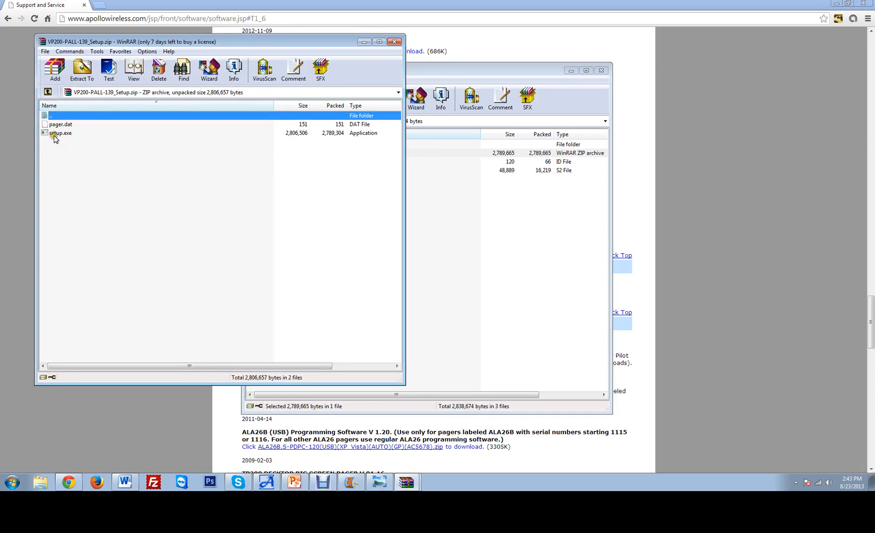
click(60, 132)
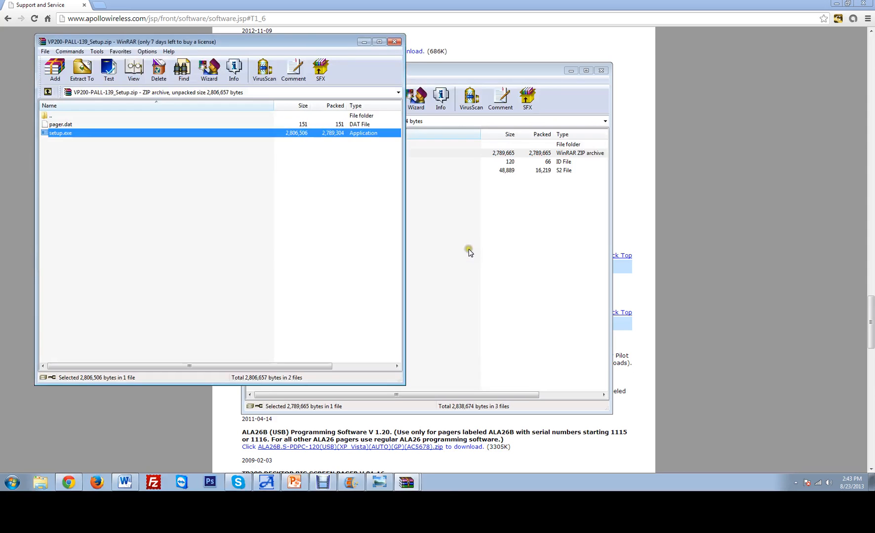
double_click(60, 132)
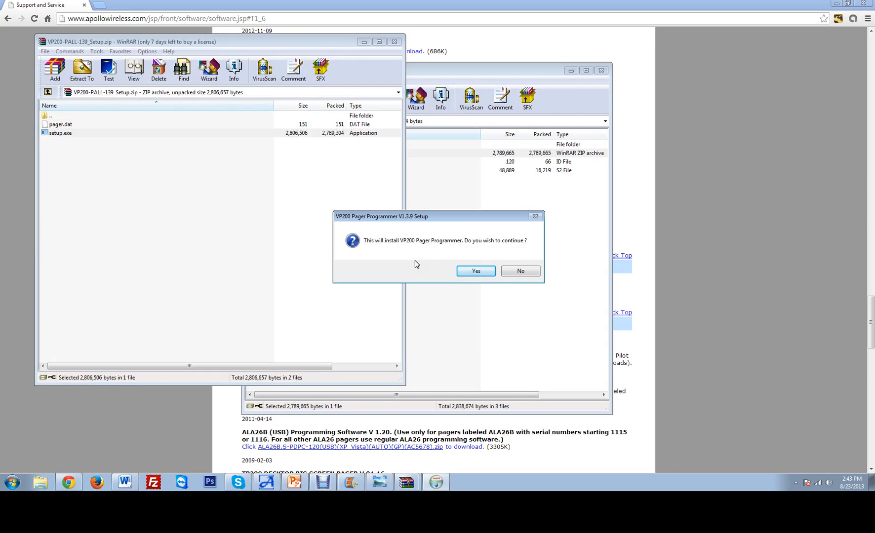
mouse_move(458, 256)
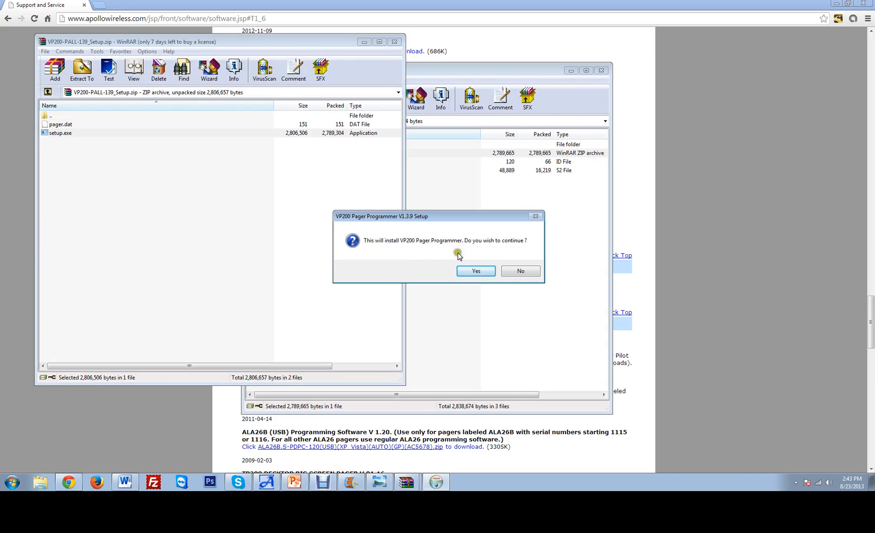
Install VP200 Pager Programmer V1.3.9 with default folder and Start menu group, then finish
click(475, 271)
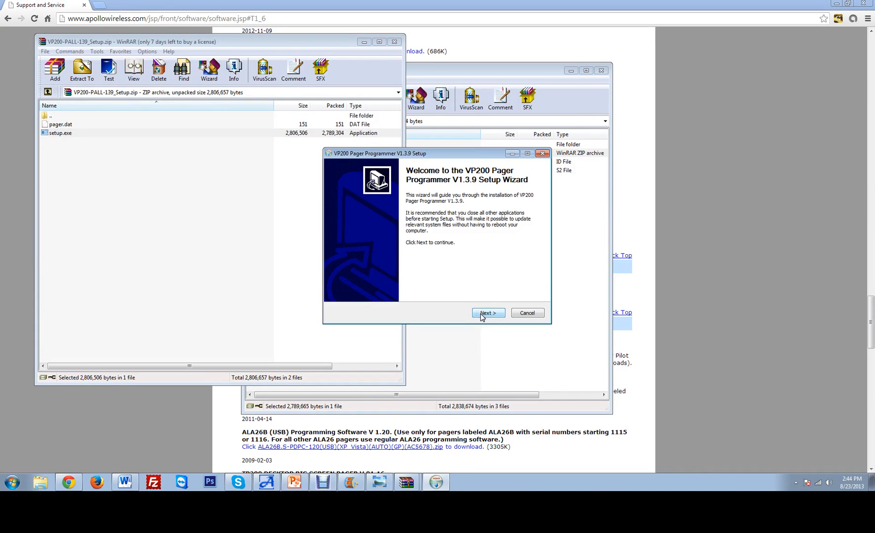
click(487, 313)
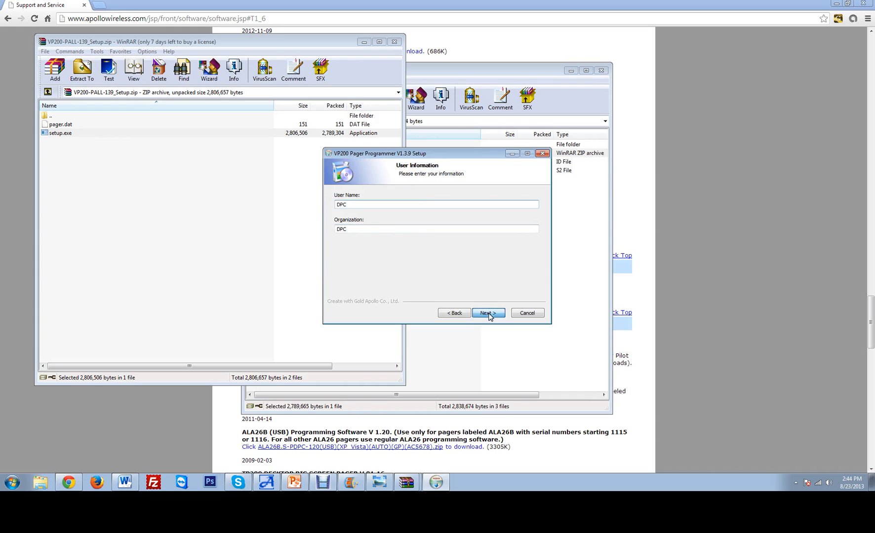
click(486, 313)
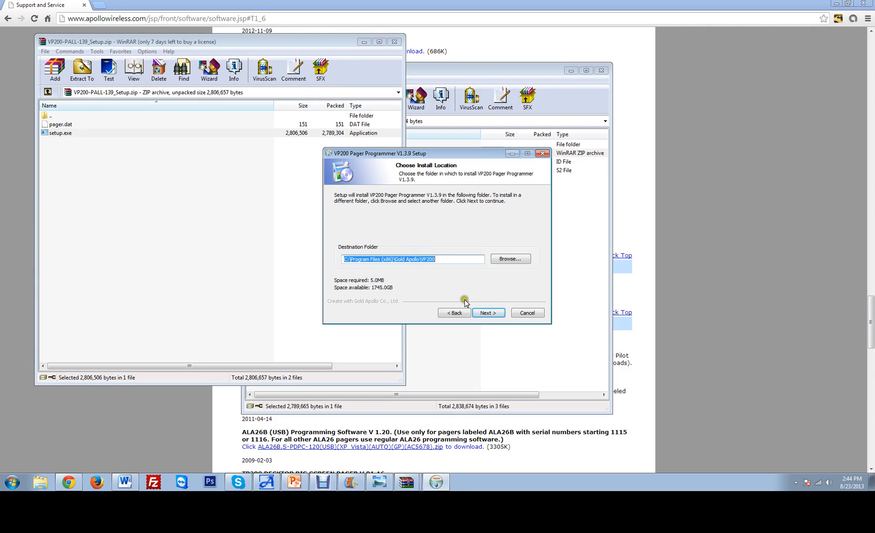
click(487, 312)
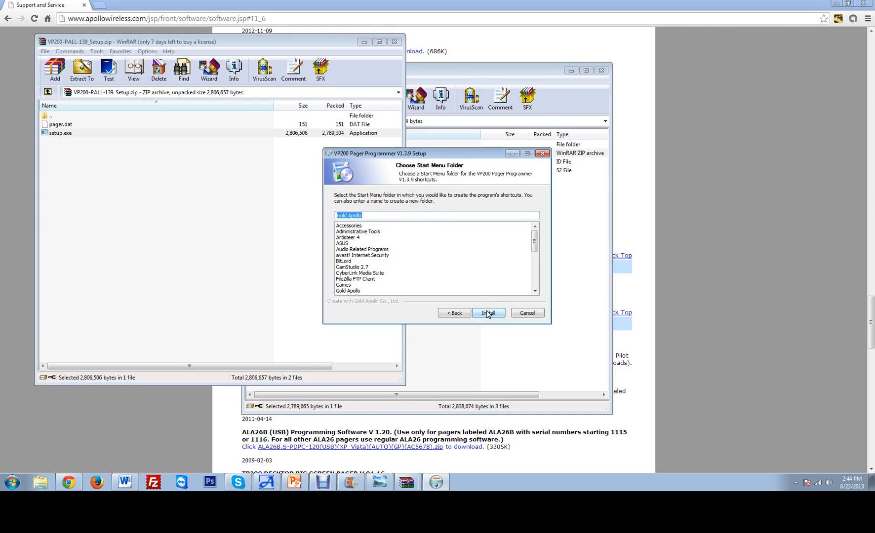
click(488, 313)
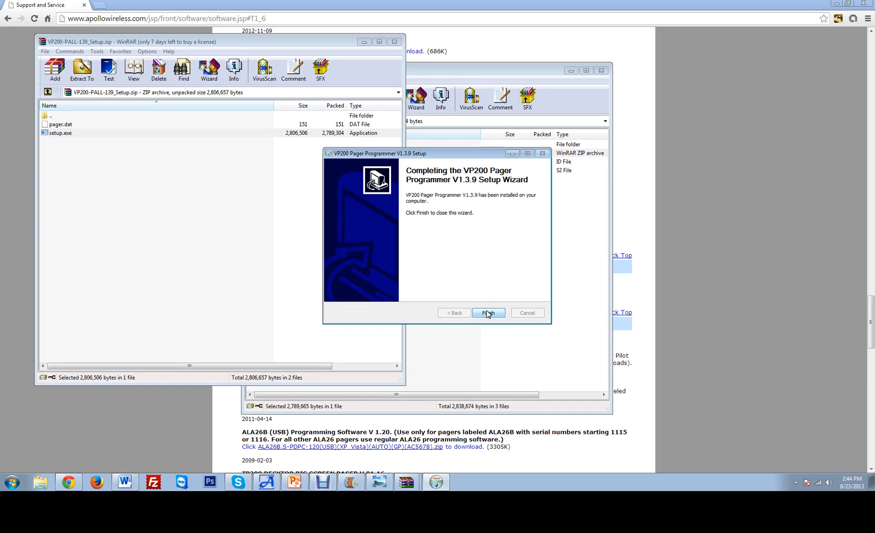
click(488, 313)
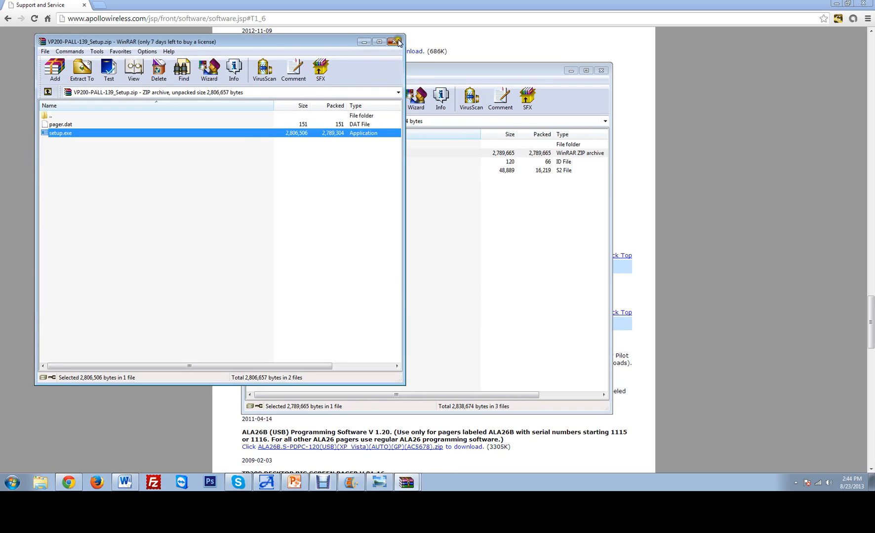
Close WinRAR and Chrome and browse All Programs in the Start menu
click(397, 42)
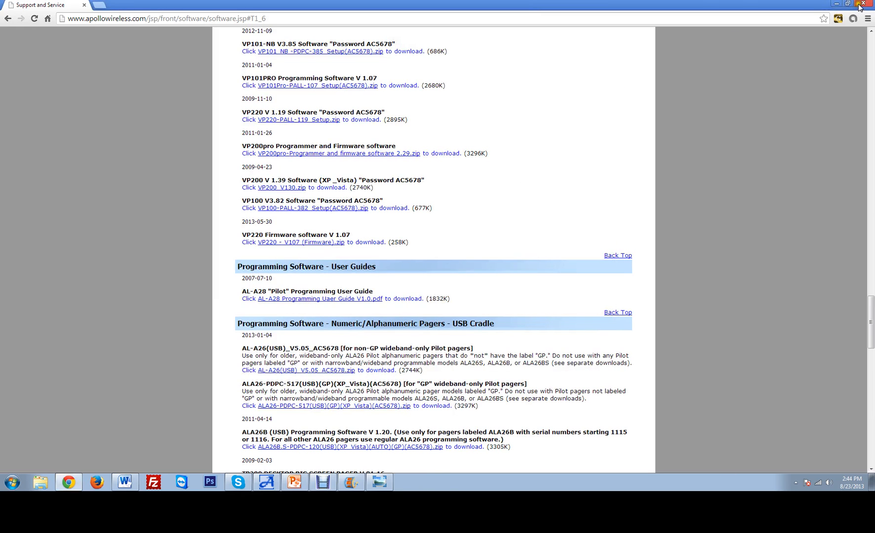
click(861, 3)
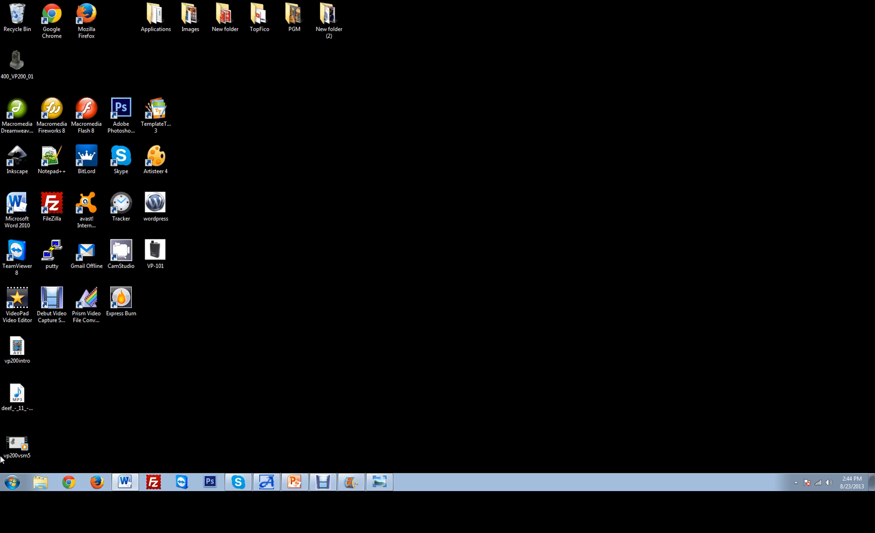
click(11, 482)
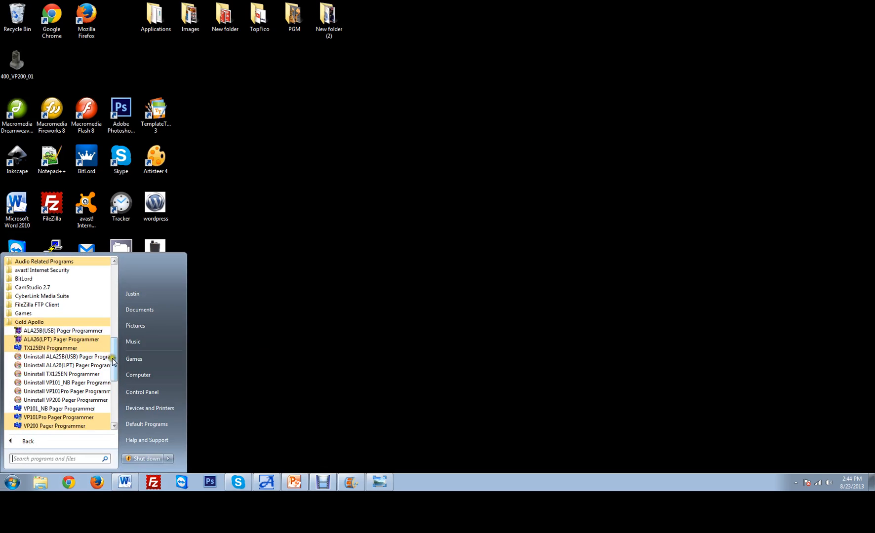
scroll(down, 3)
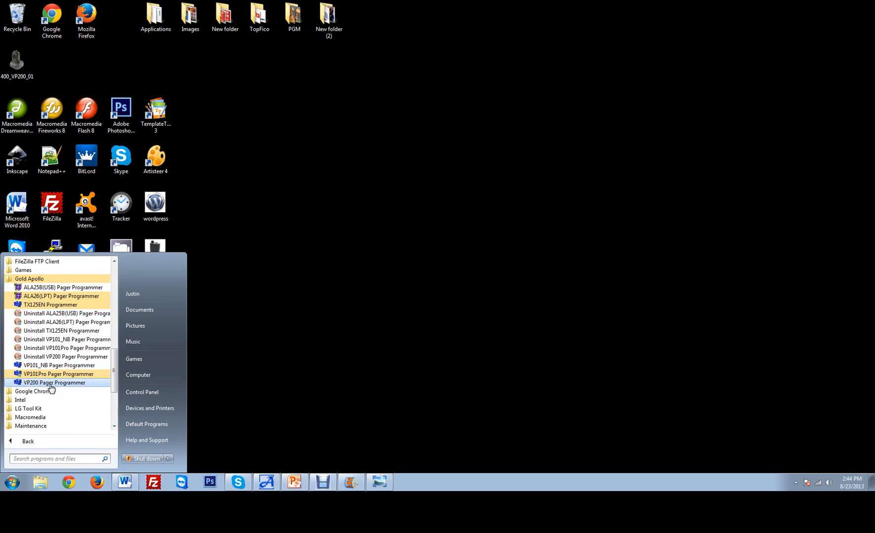
Launch VP200 Pager Programmer from Gold Apollo and unlock it with its password
click(54, 383)
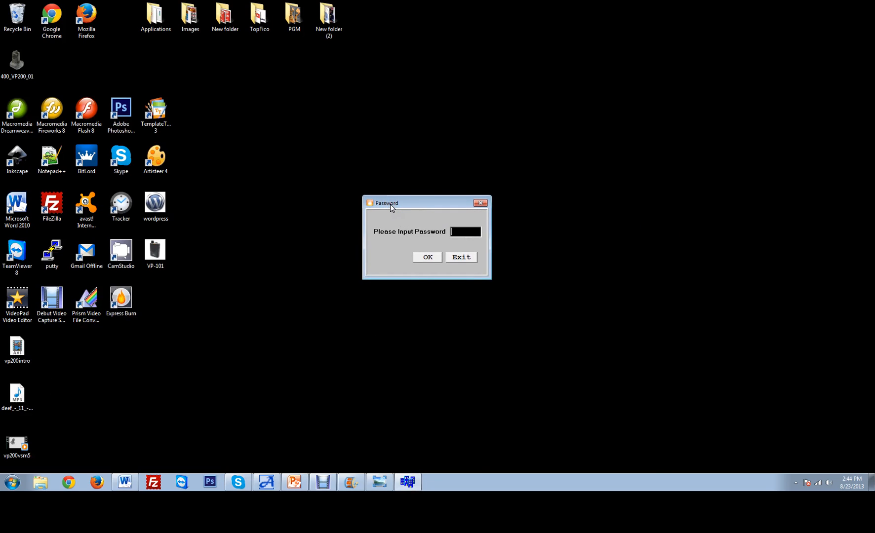
text(•)
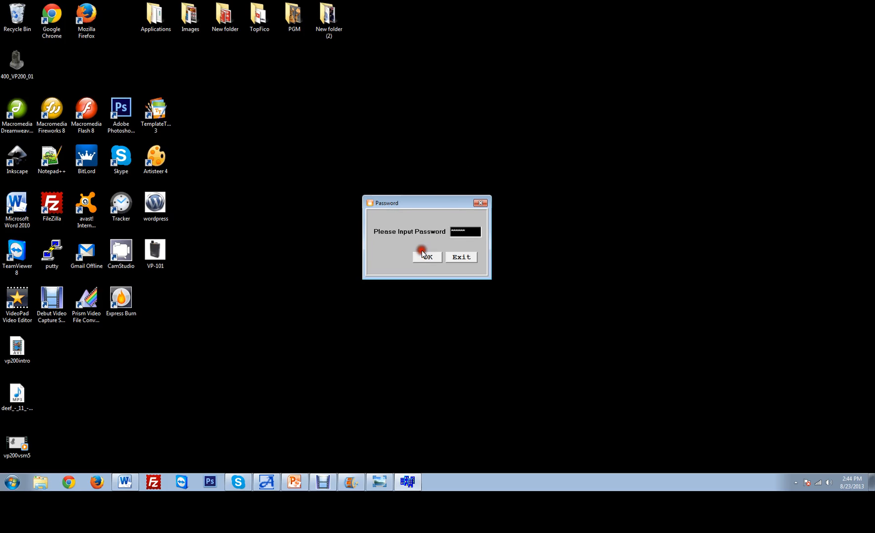
click(427, 257)
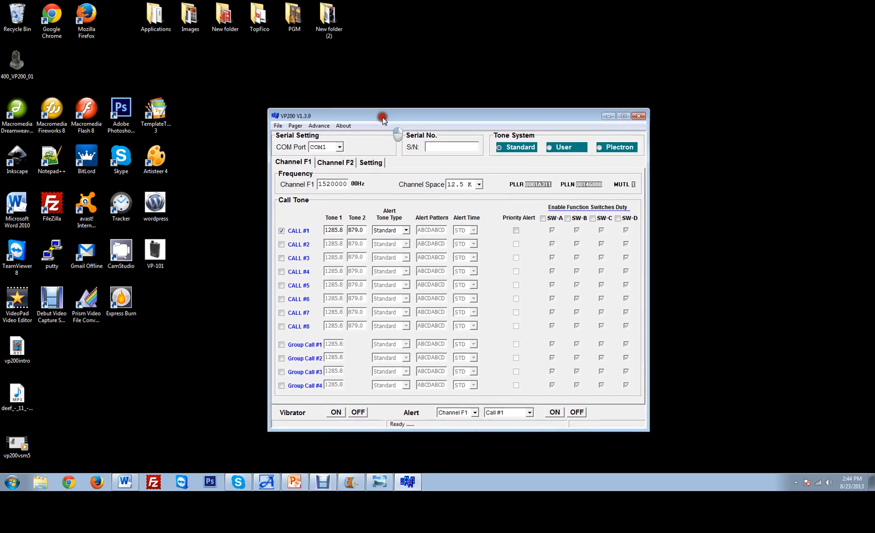
drag(383, 116, 361, 108)
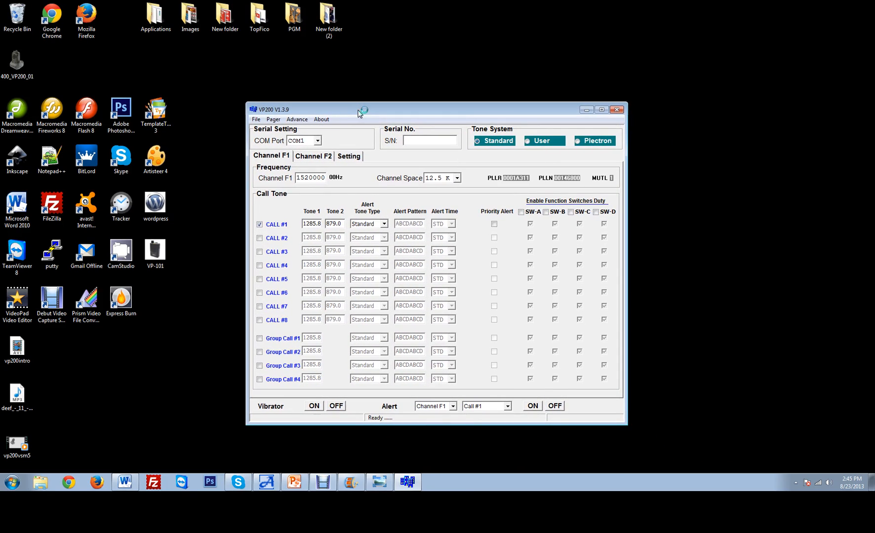
drag(436, 109, 187, 4)
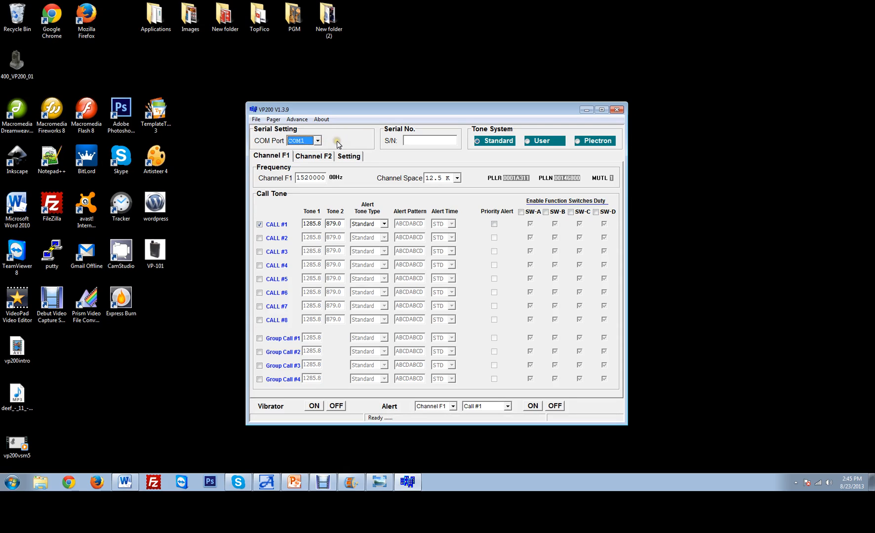
mouse_move(336, 141)
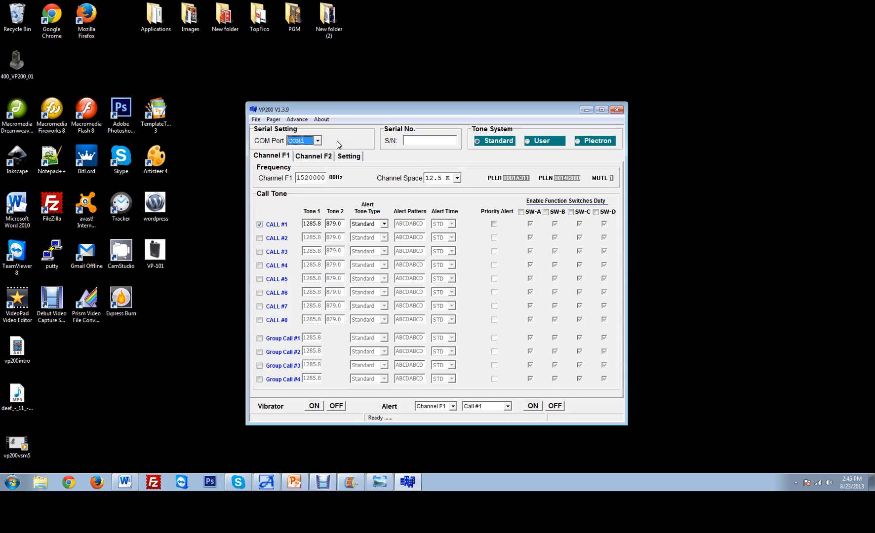
mouse_move(332, 145)
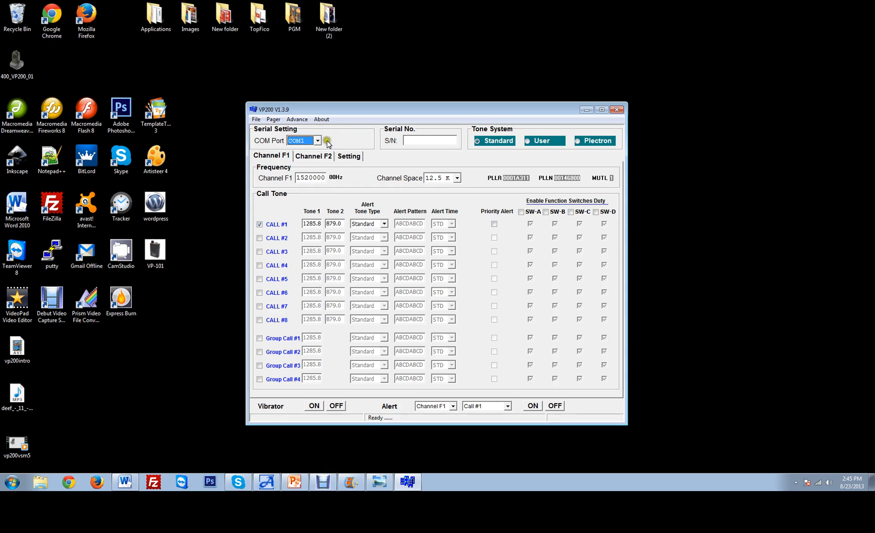
click(273, 119)
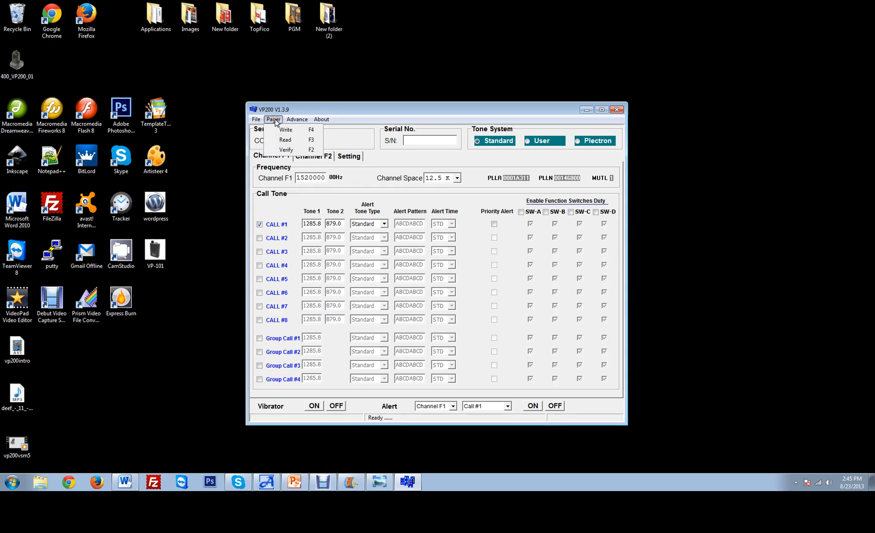
mouse_move(284, 140)
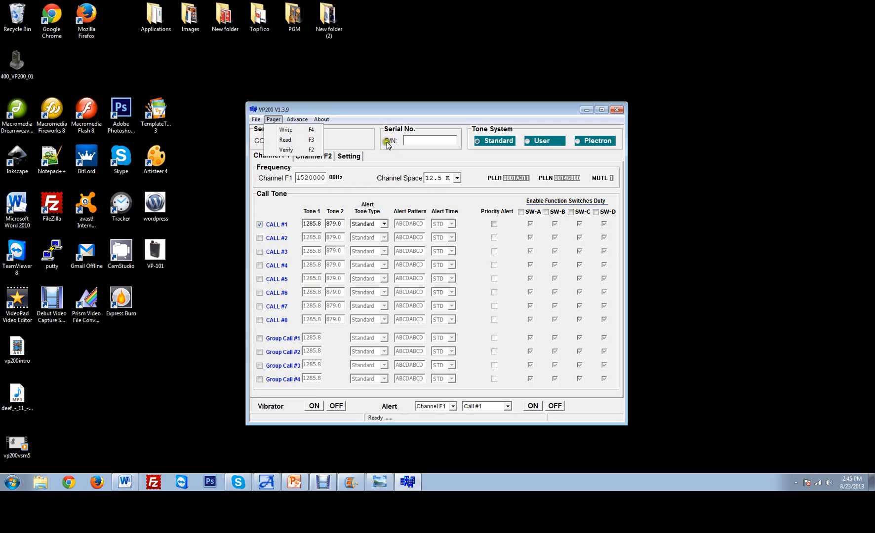
click(428, 141)
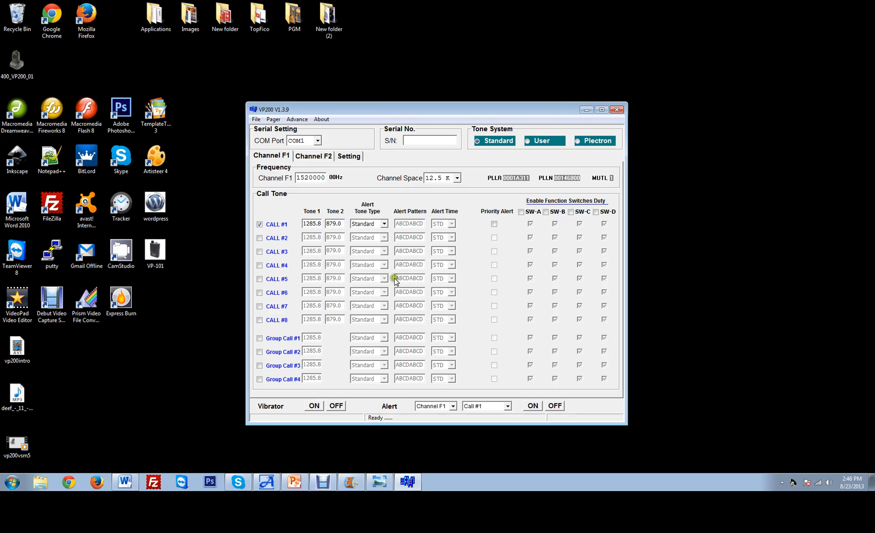
click(311, 178)
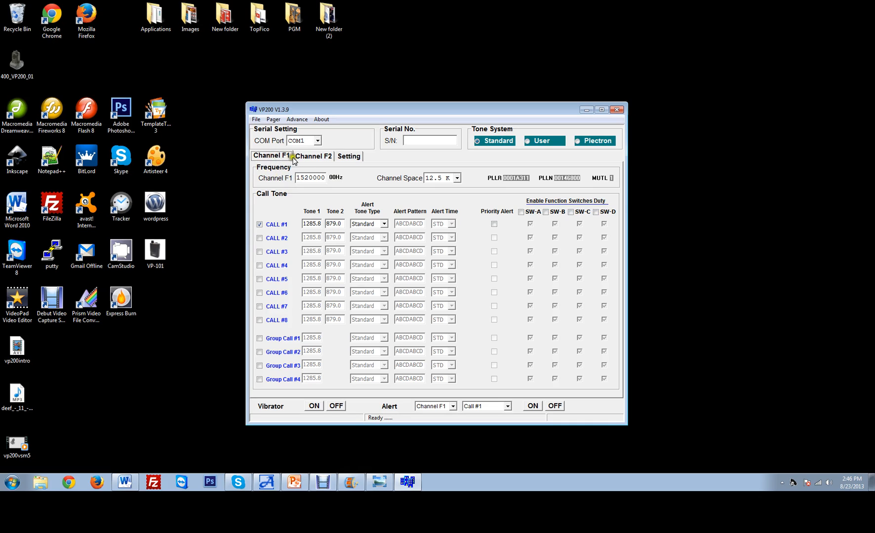
Set Channel F1 frequency to 155.7500 MHz keeping 12.5 K channel spacing
click(349, 156)
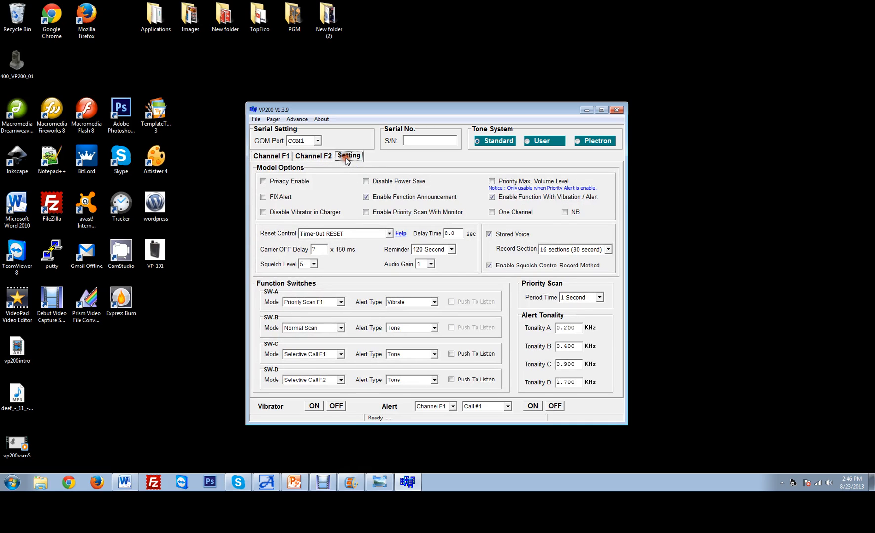
click(271, 157)
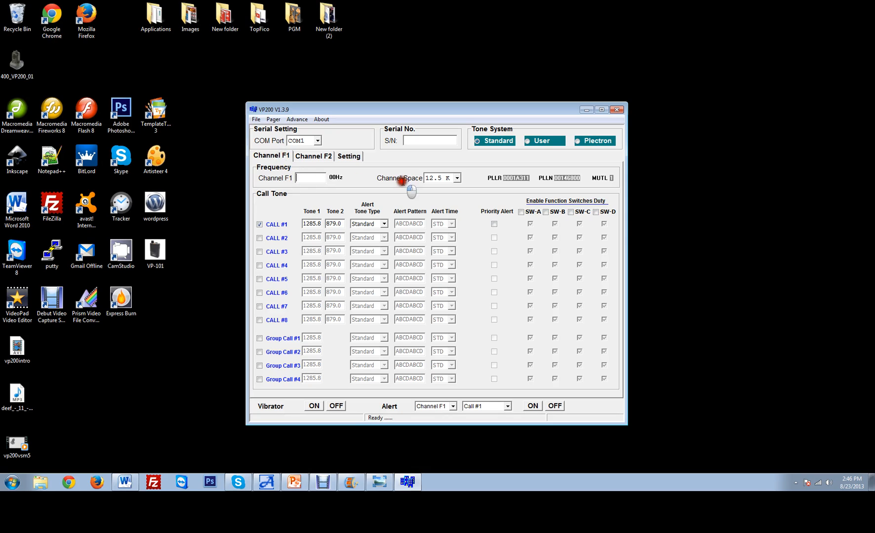
text(1557500)
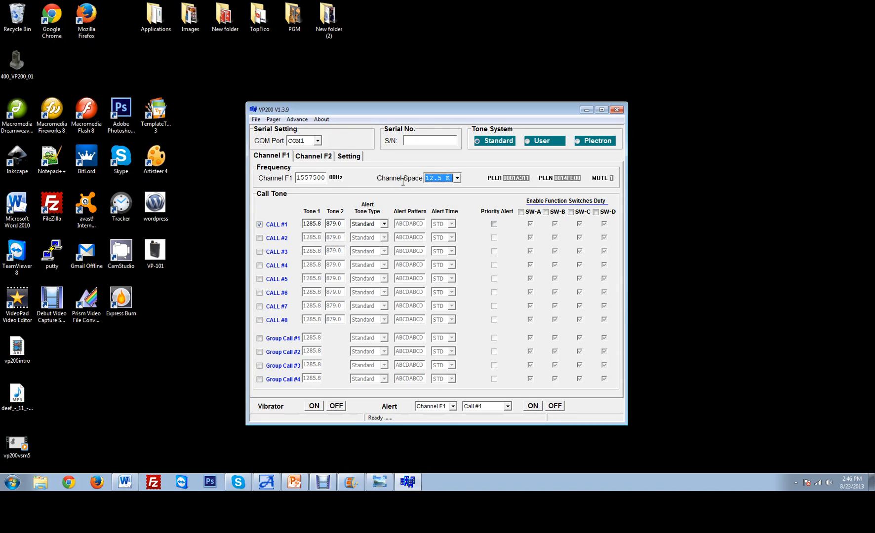
click(311, 178)
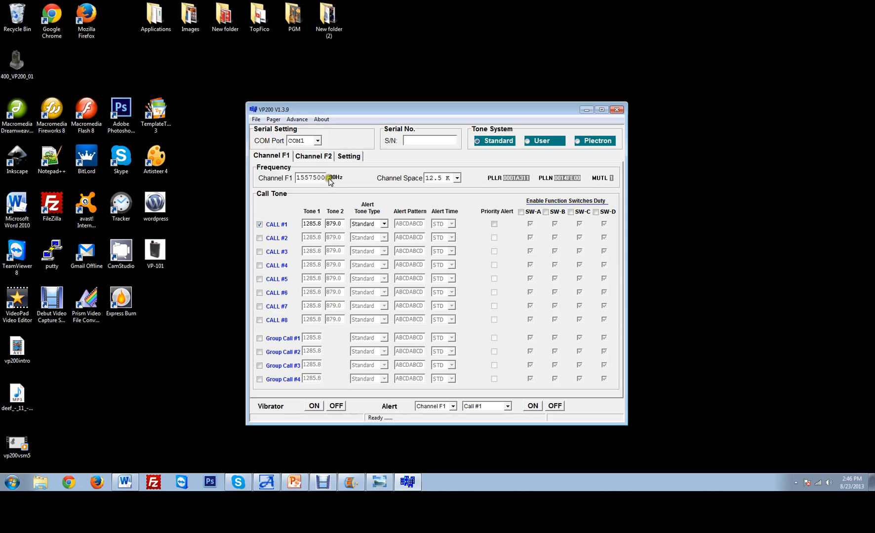
click(457, 178)
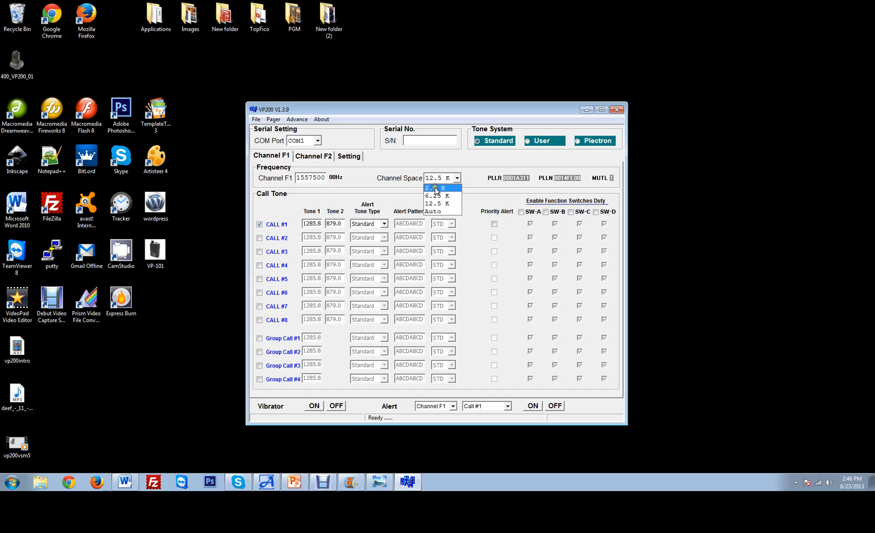
mouse_move(437, 204)
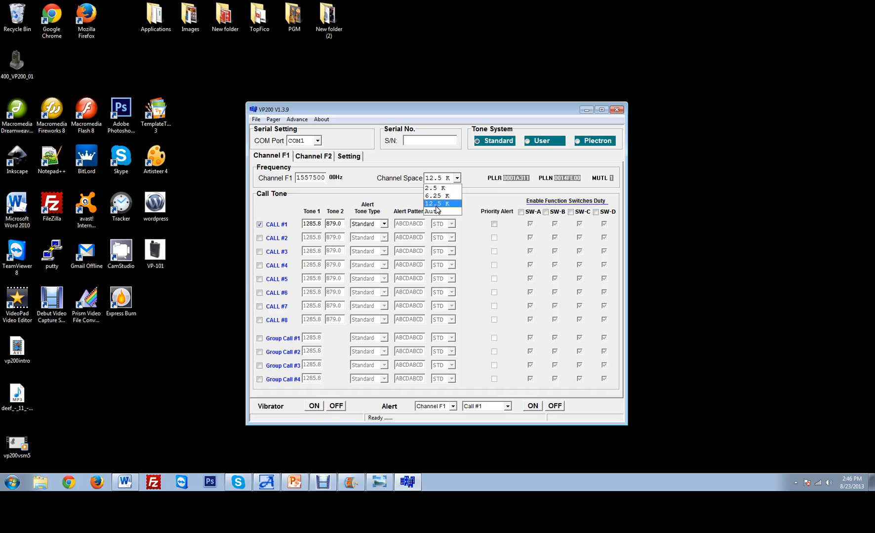
click(439, 204)
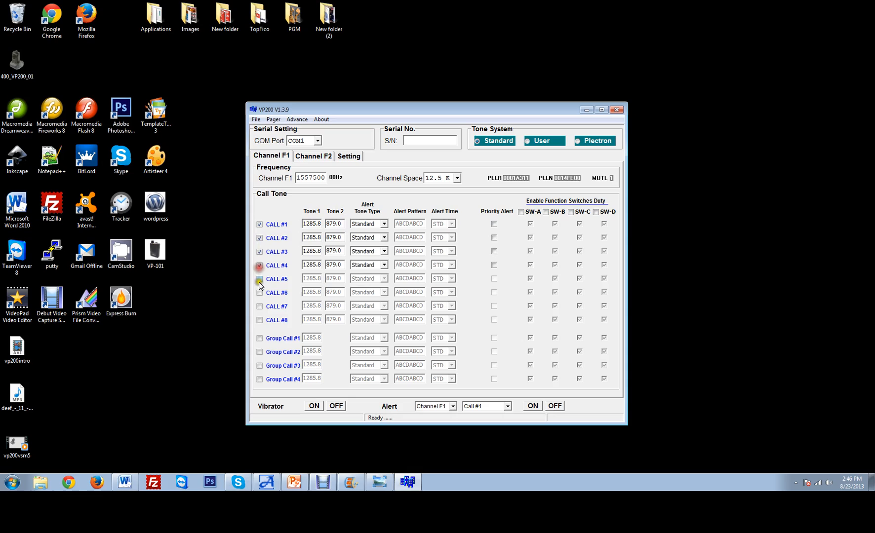
Enable calls 1–8 and group calls 1–4 on Channel F1, with CALL #2 as priority alert
click(259, 292)
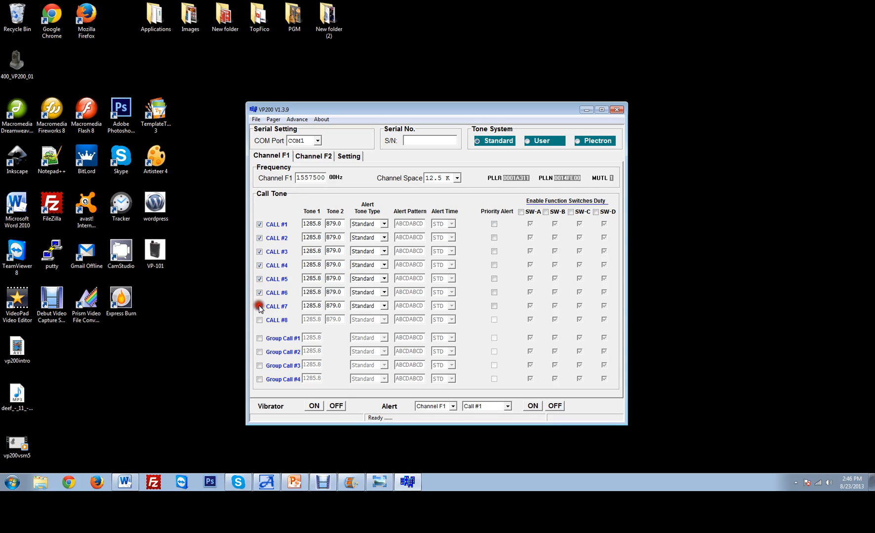
click(259, 306)
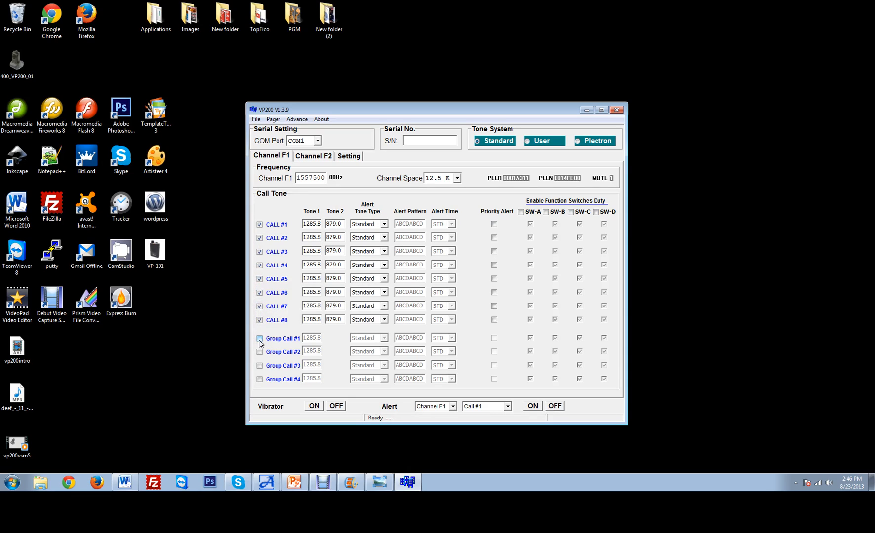
click(259, 338)
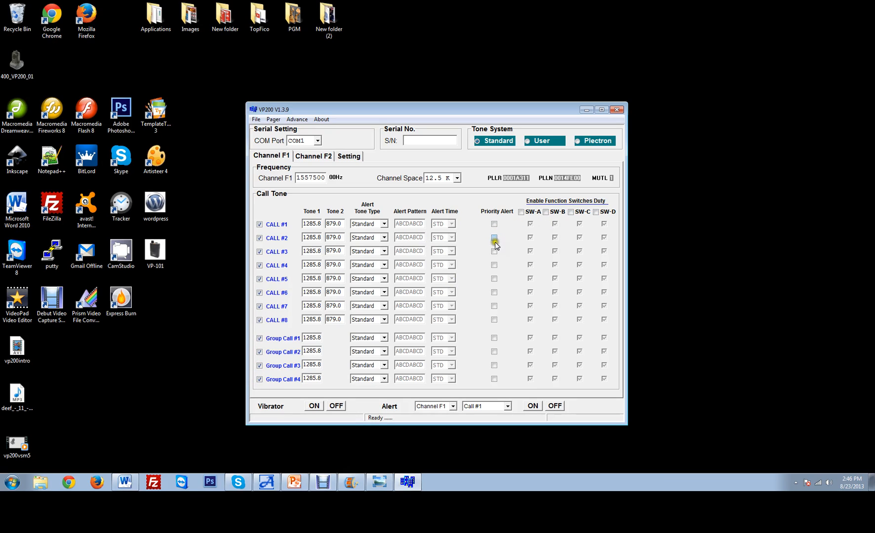
click(494, 291)
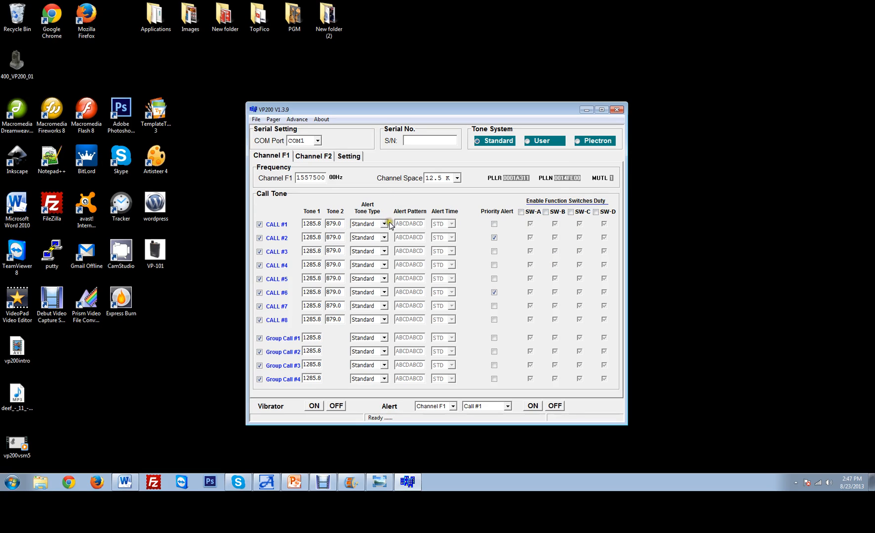
click(384, 225)
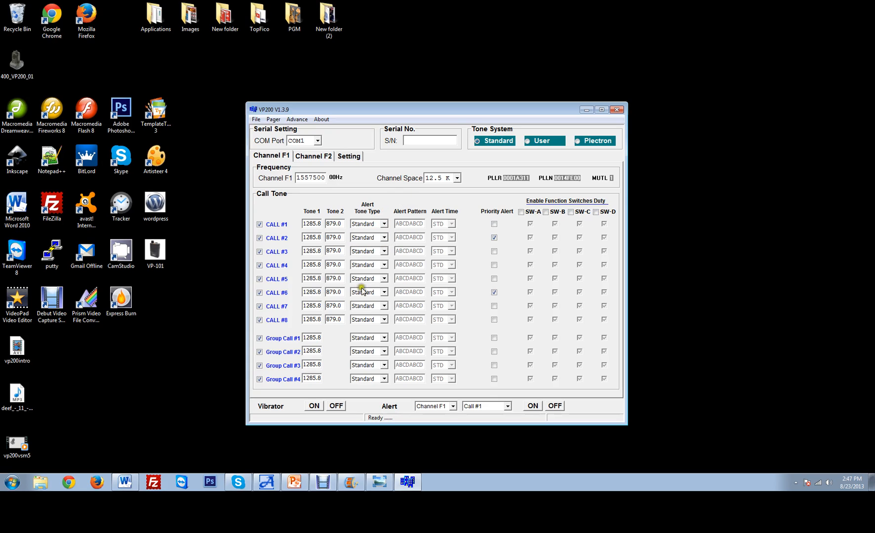
Review alert tone type, channel and test call (keep call 1), then view Channel F2 and model options
click(385, 338)
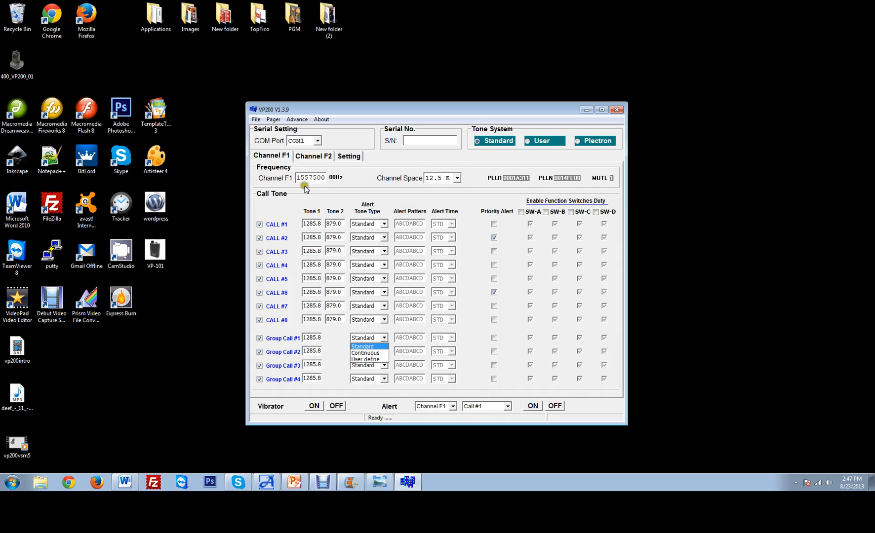
mouse_move(307, 197)
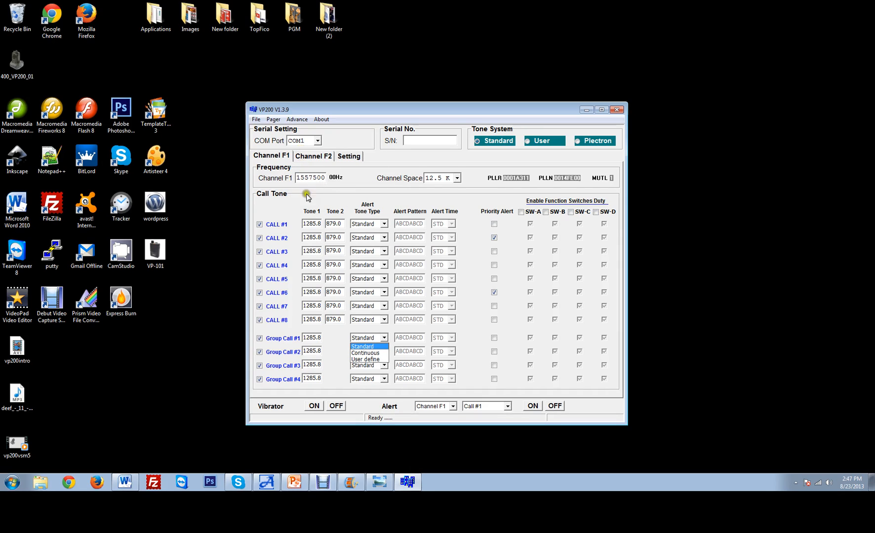
mouse_move(441, 406)
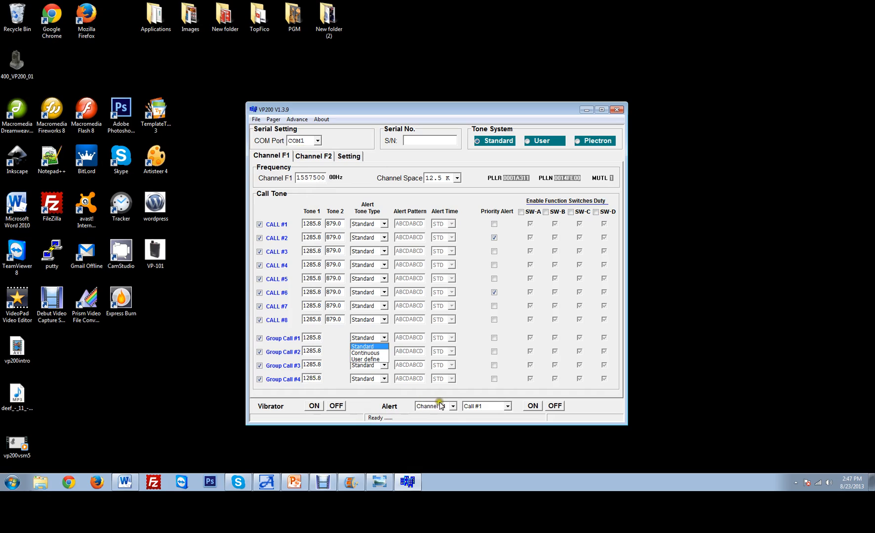
click(453, 406)
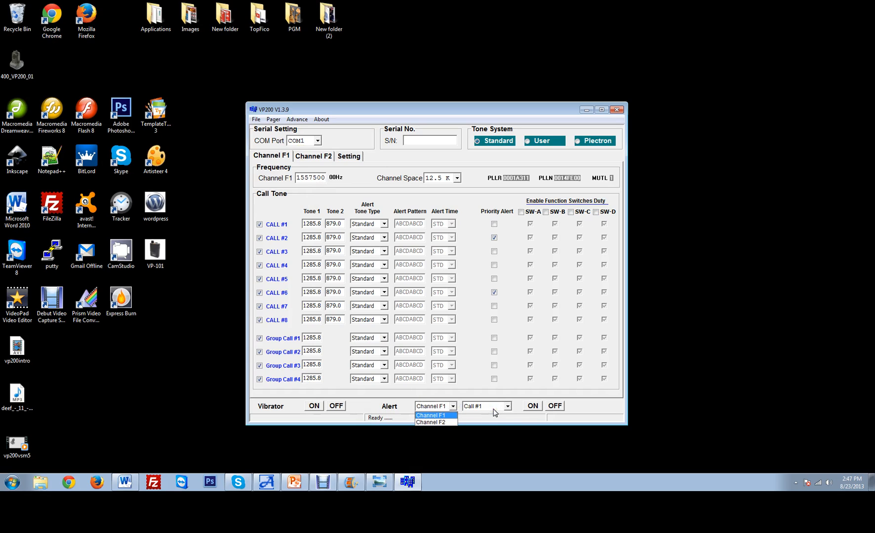
click(506, 406)
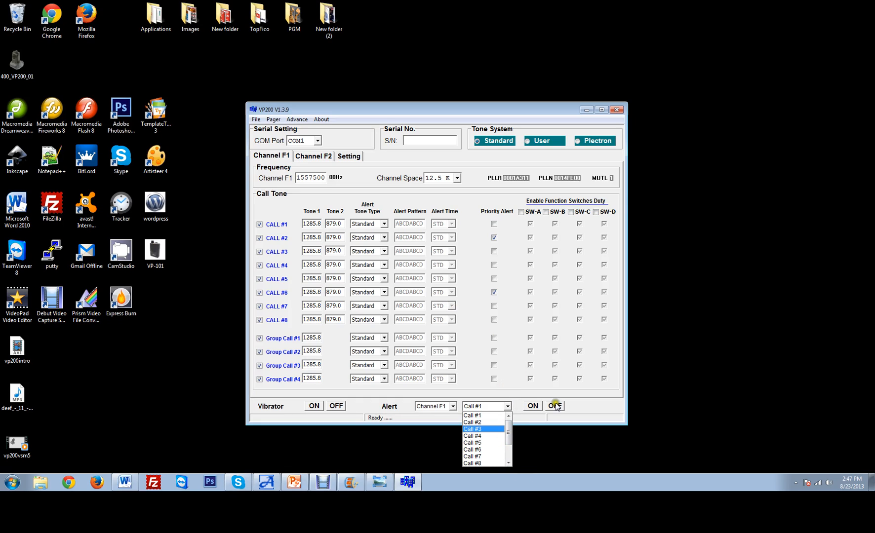
click(470, 416)
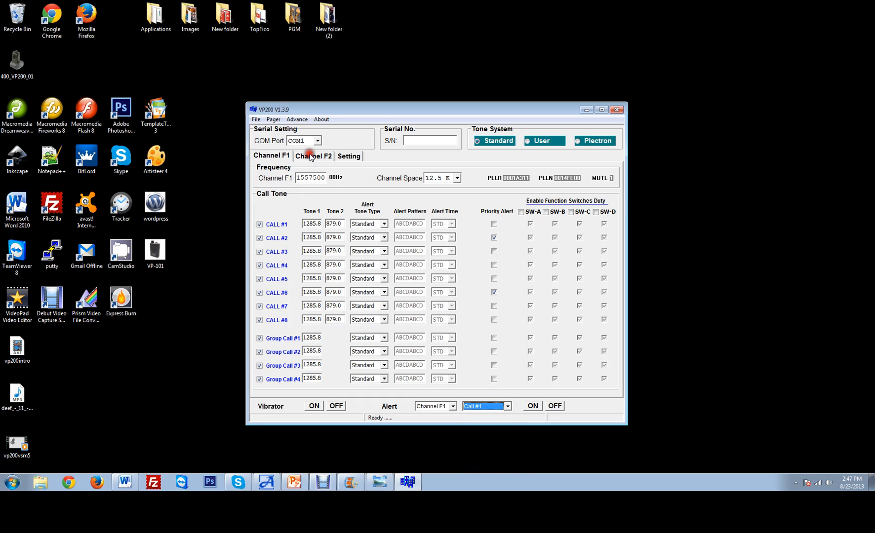
click(313, 156)
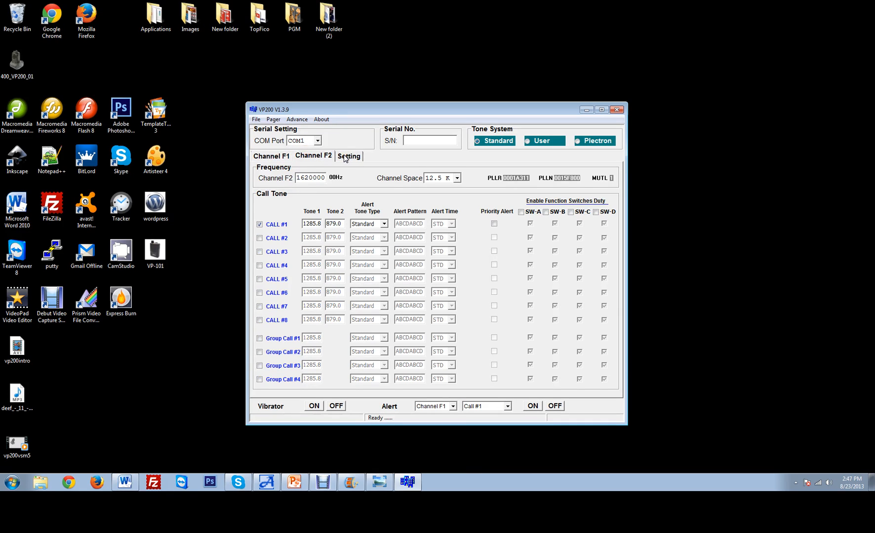
click(349, 156)
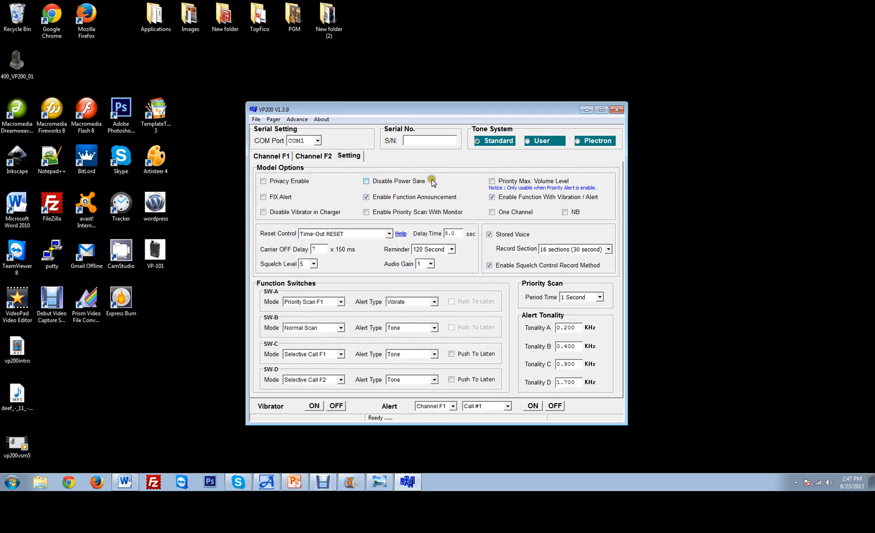
Keep time-out reset and the voice record section settings unchanged on the Setting tab
click(366, 197)
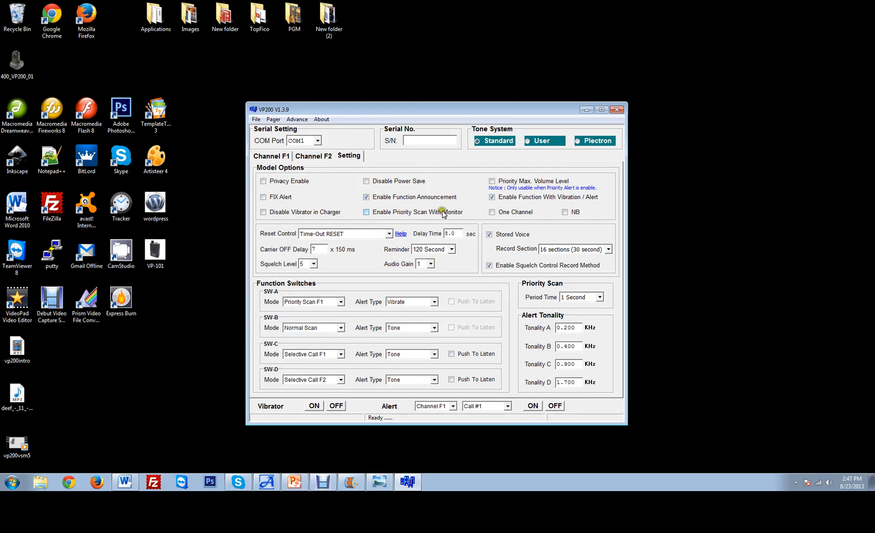
mouse_move(474, 207)
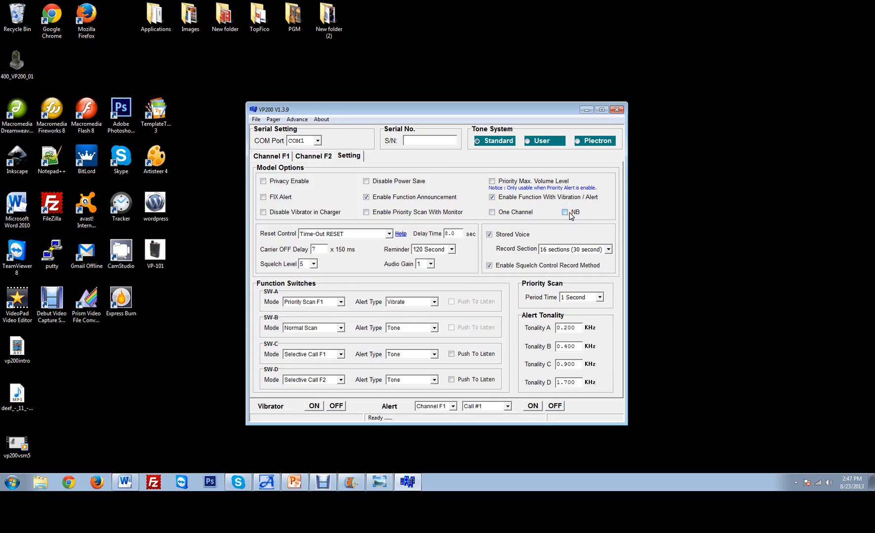
click(389, 234)
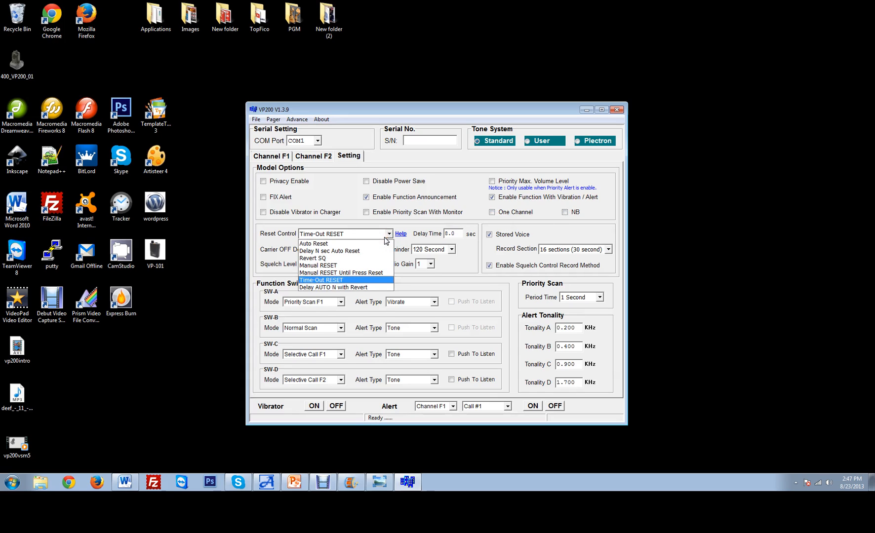
click(321, 281)
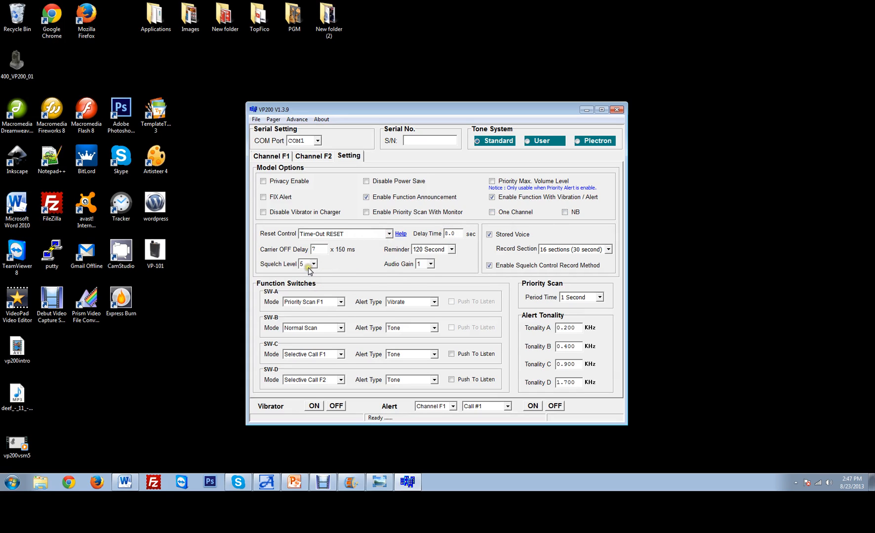
click(315, 263)
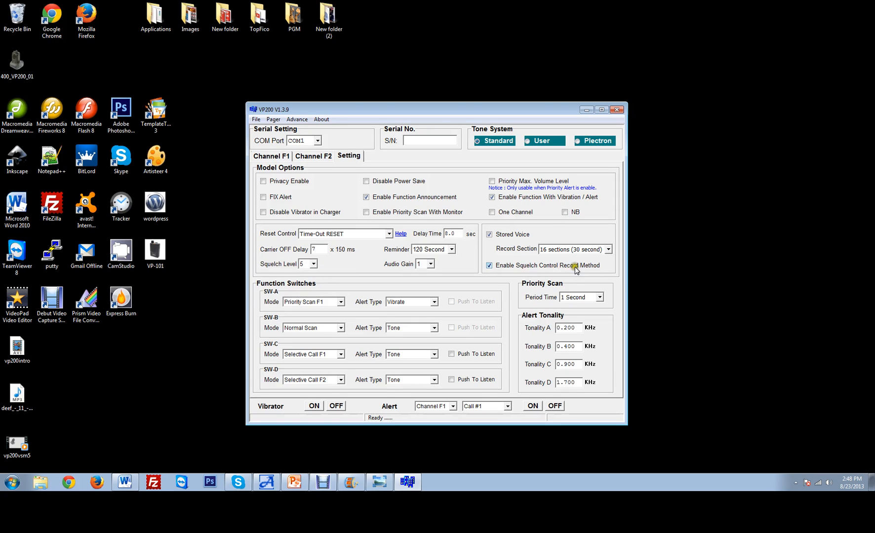
mouse_move(508, 235)
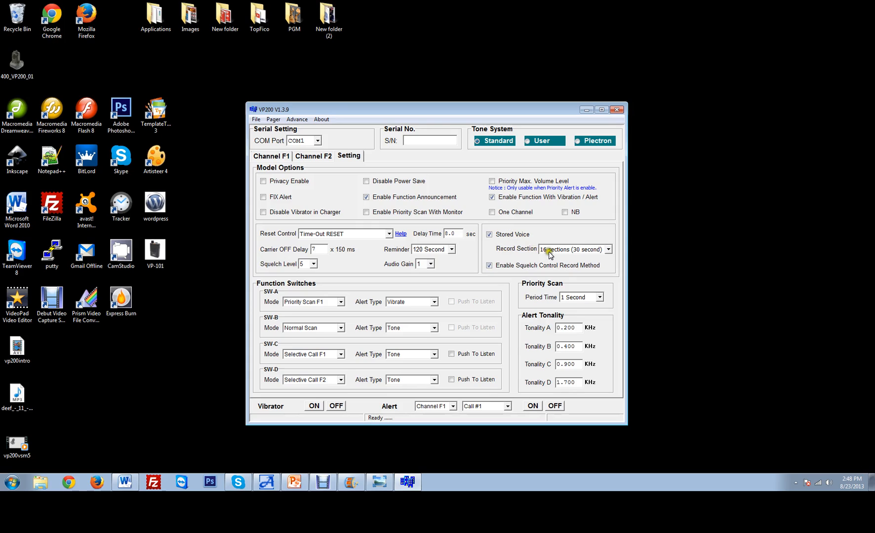
mouse_move(530, 259)
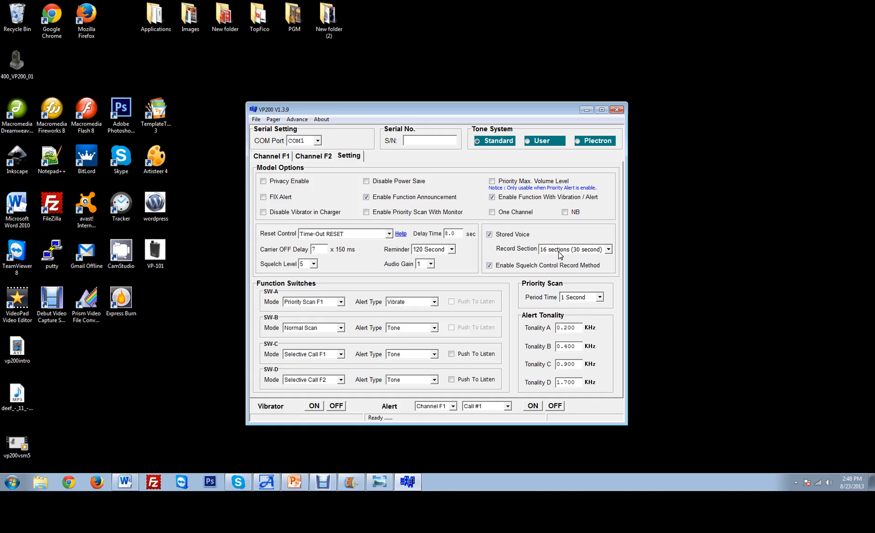
click(608, 249)
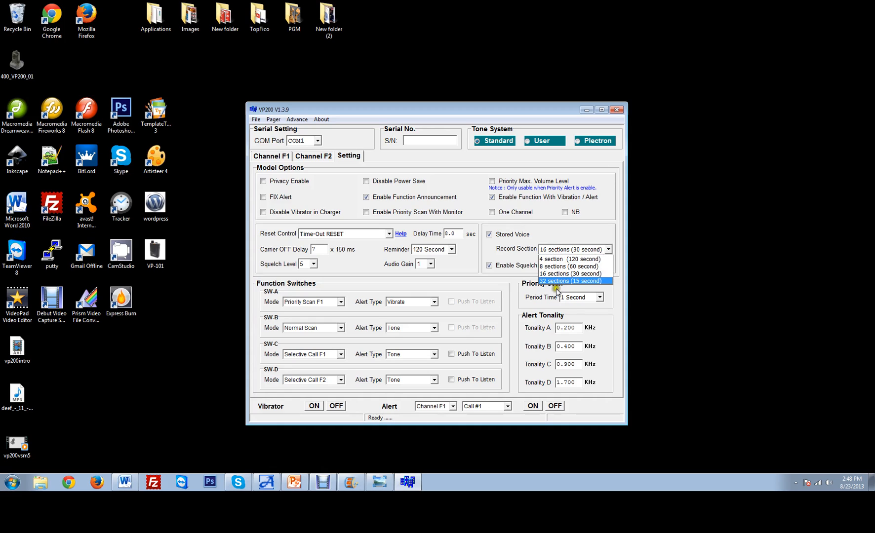
mouse_move(569, 274)
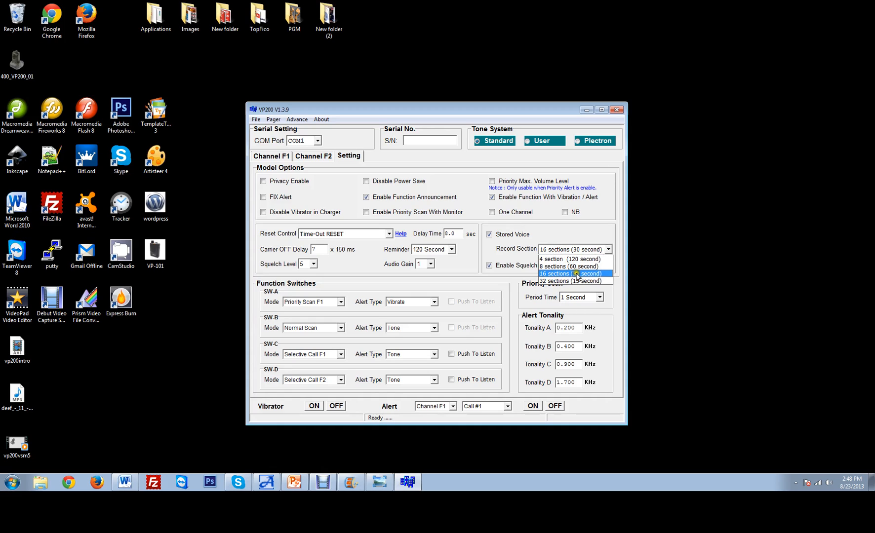
mouse_move(569, 259)
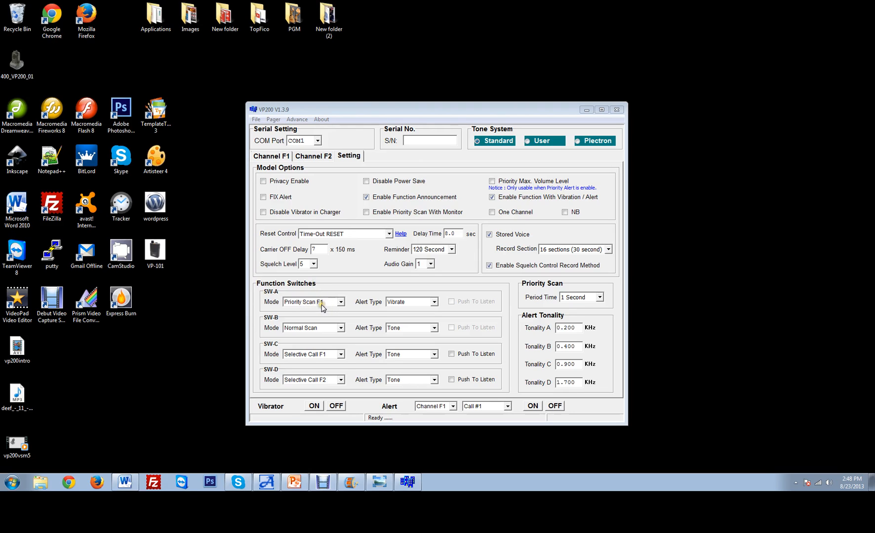
Set switch SW-A's alert type to Tone & Vibrate, leaving its mode unchanged
click(340, 302)
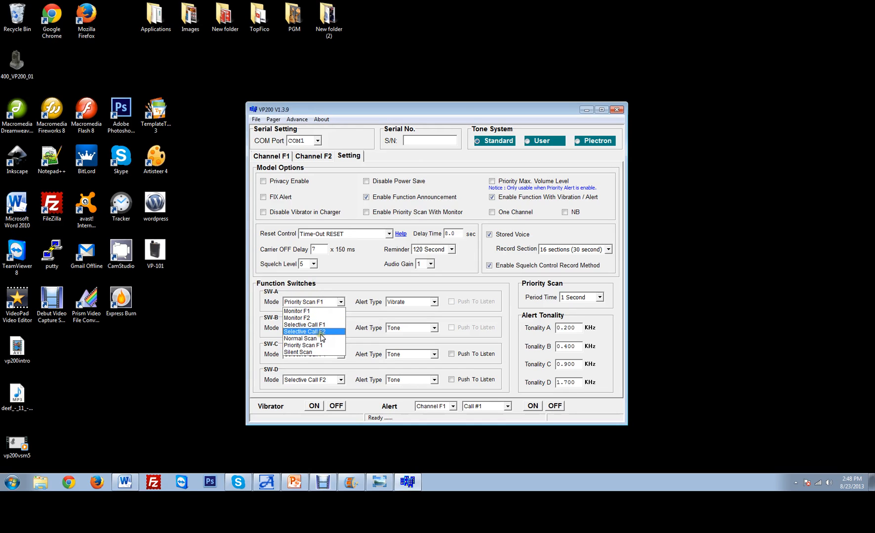
mouse_move(304, 325)
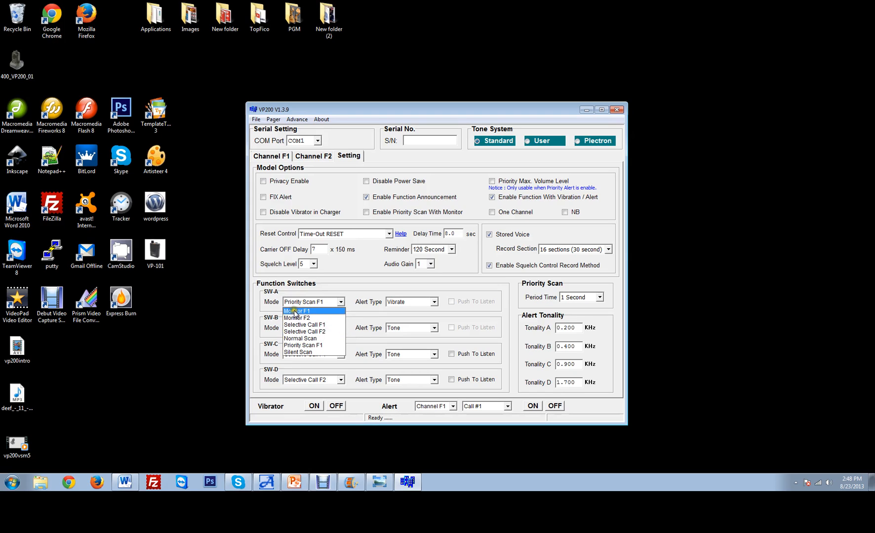
mouse_move(299, 339)
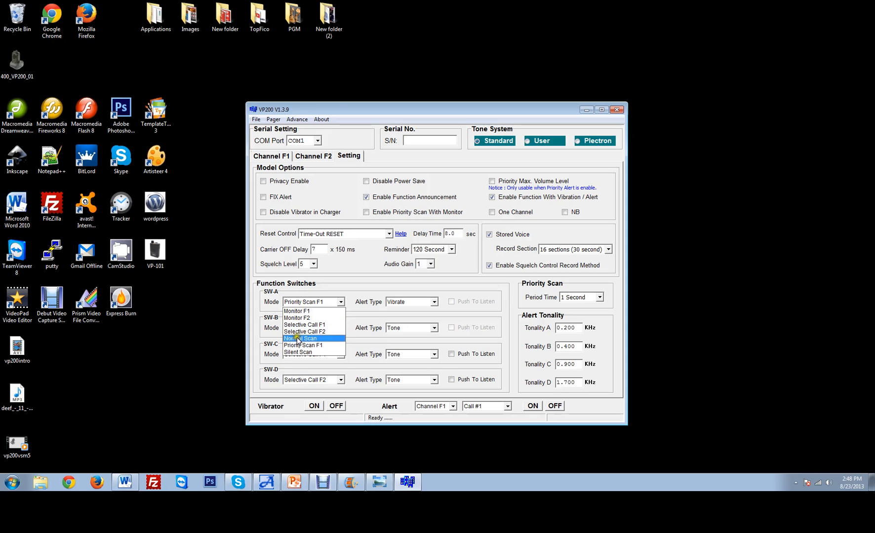
mouse_move(388, 311)
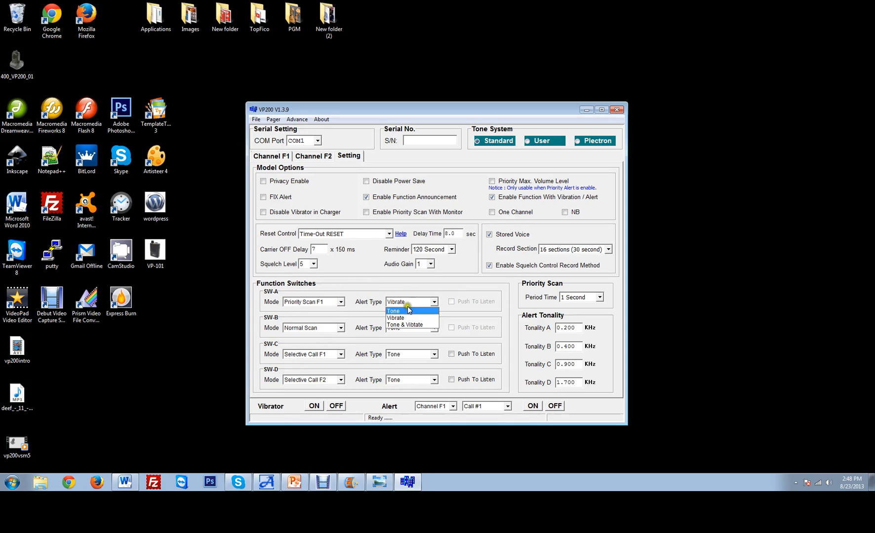
click(395, 317)
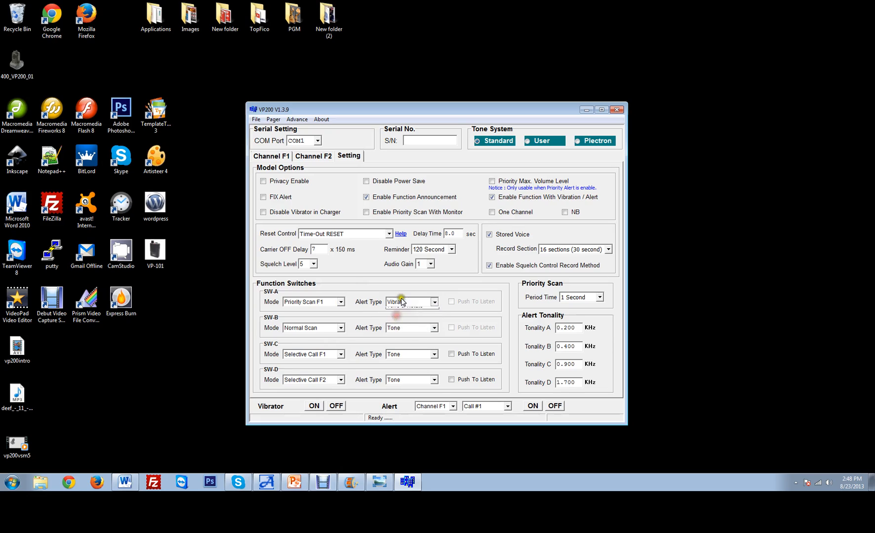
click(407, 302)
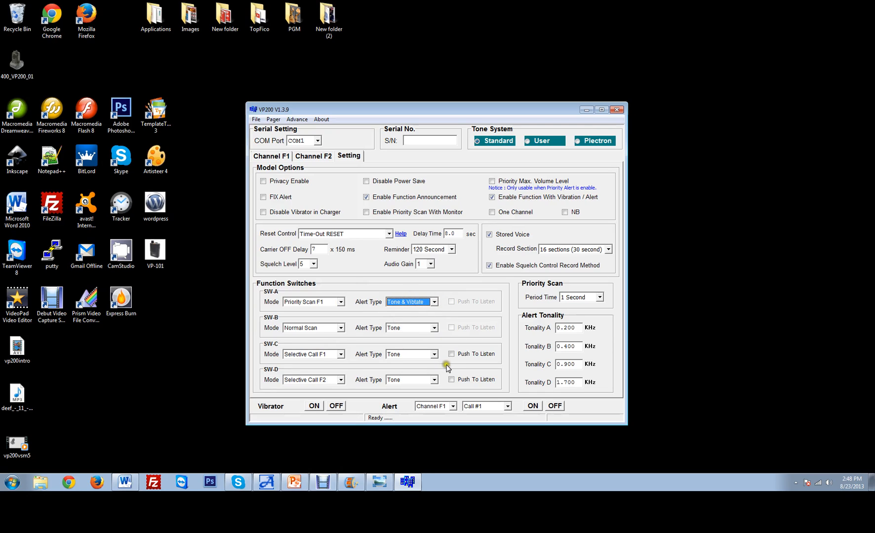
mouse_move(451, 349)
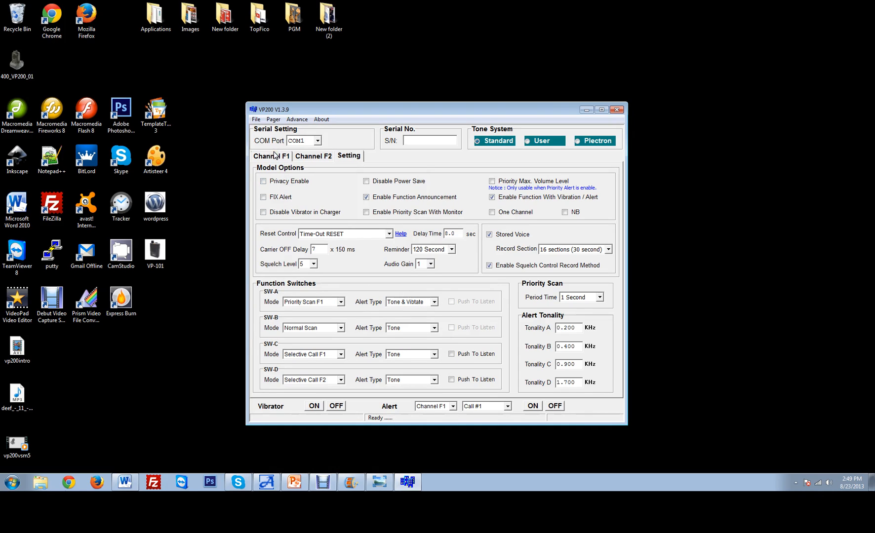
Try a new Tone 1 value for CALL #1 on the Channel F1 tone table
click(271, 156)
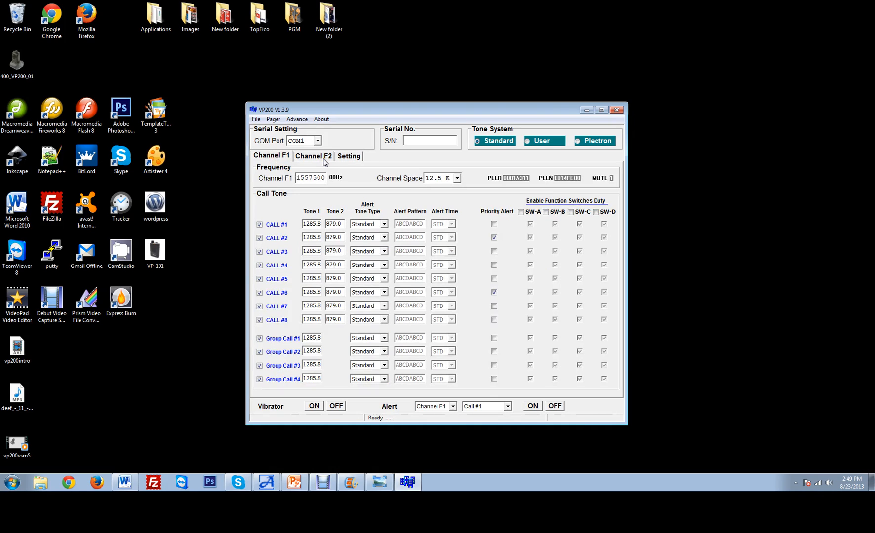
click(311, 225)
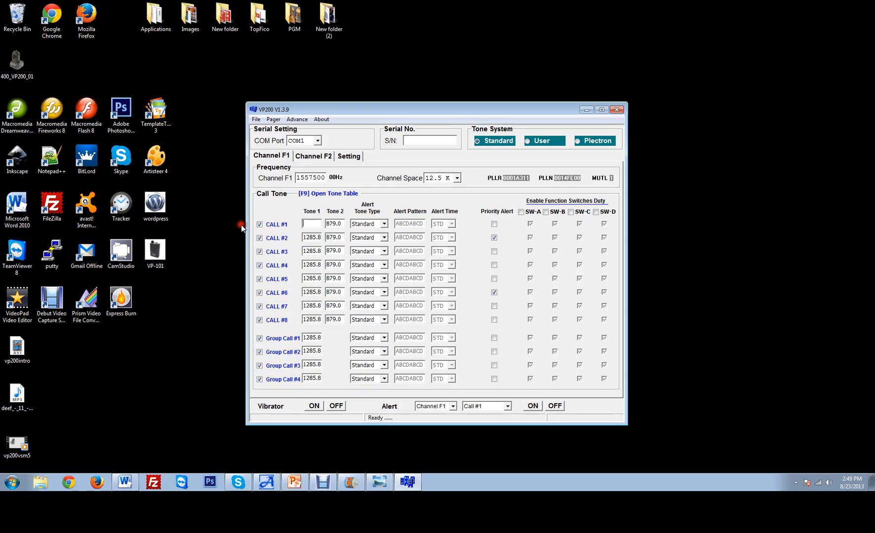
text(125.)
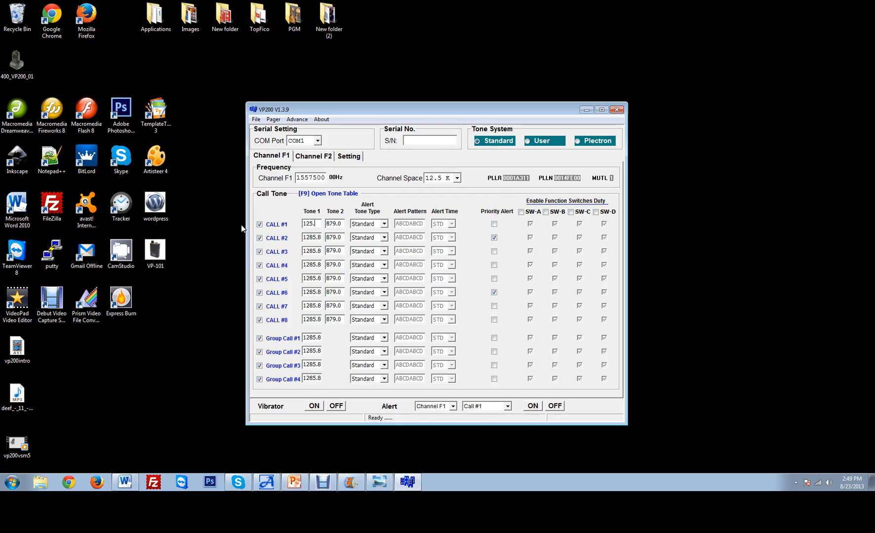
key(Backspace)
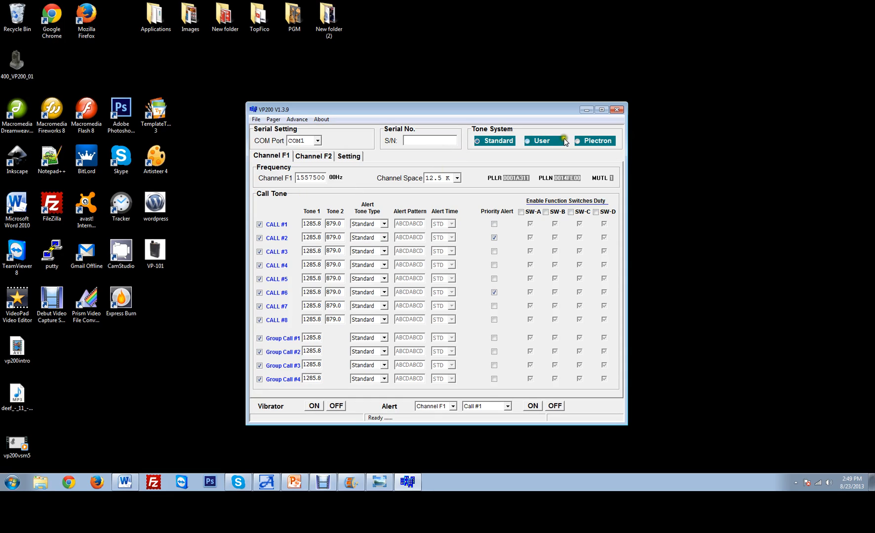
Switch to the User tone system, enter 1285.7 for Tone 1 and dismiss the frequency error
click(493, 140)
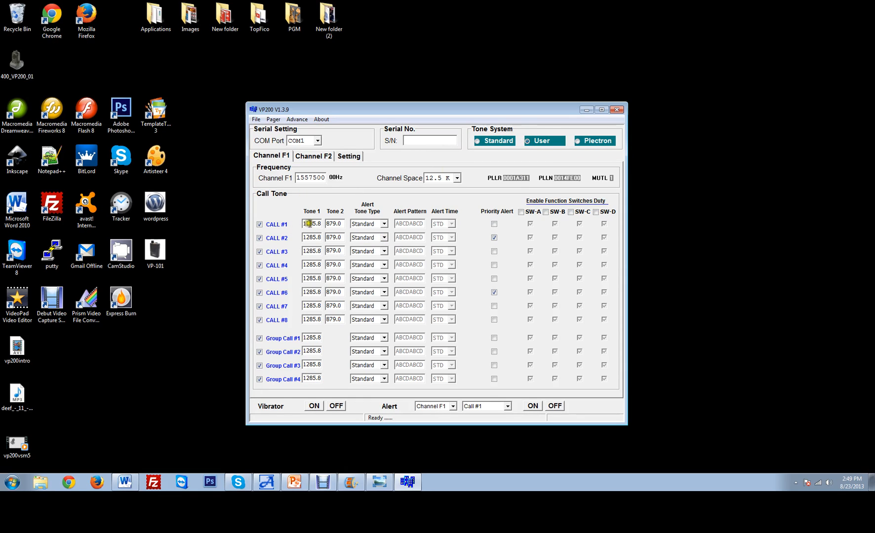
click(311, 225)
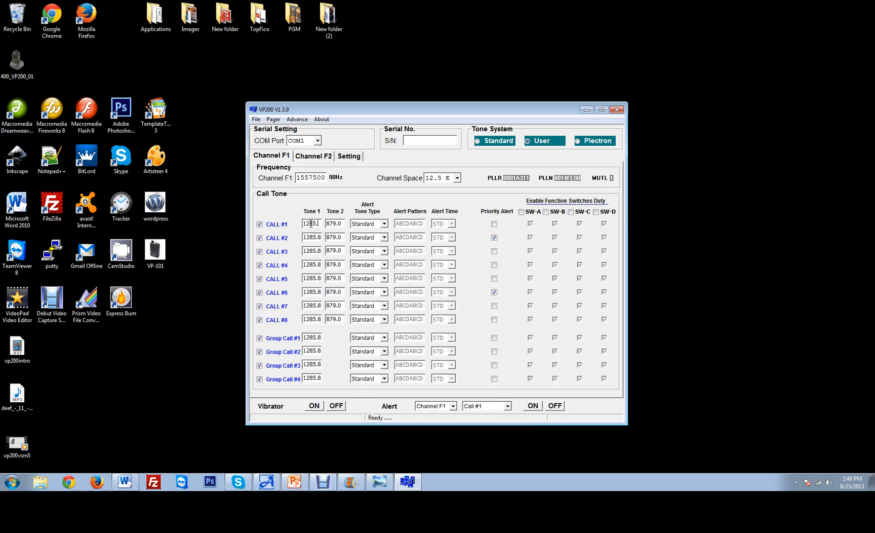
text(1285.7)
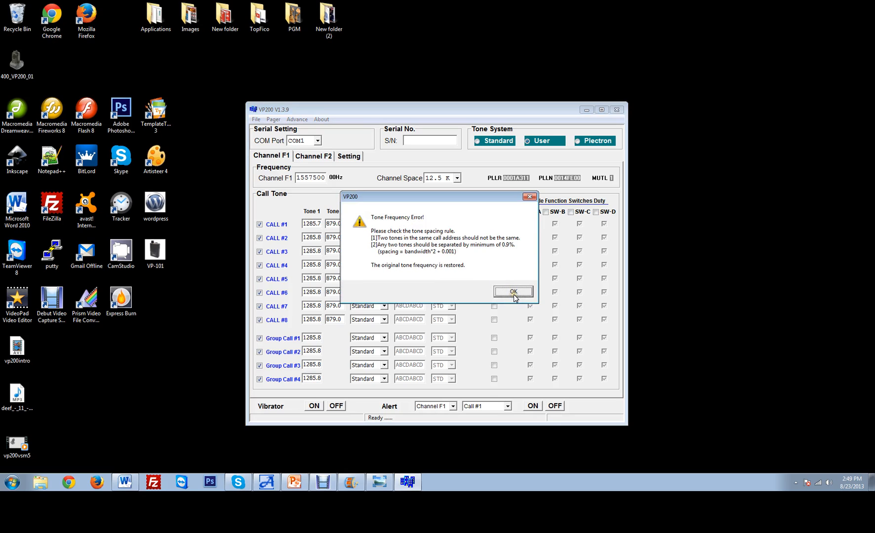
click(513, 292)
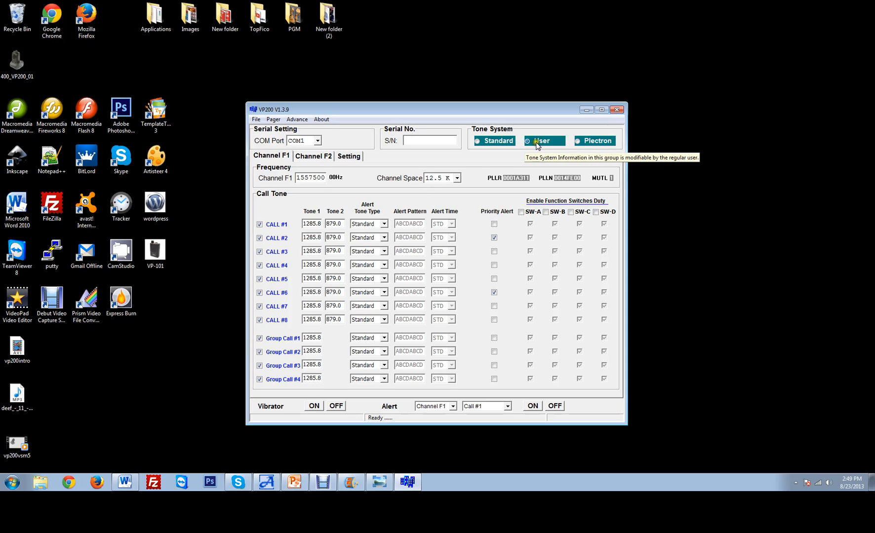
mouse_move(234, 280)
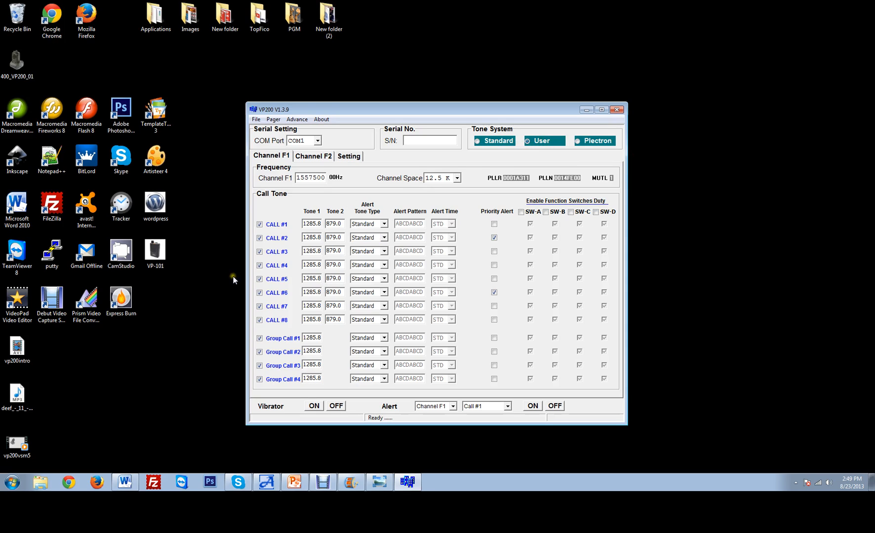
mouse_move(423, 238)
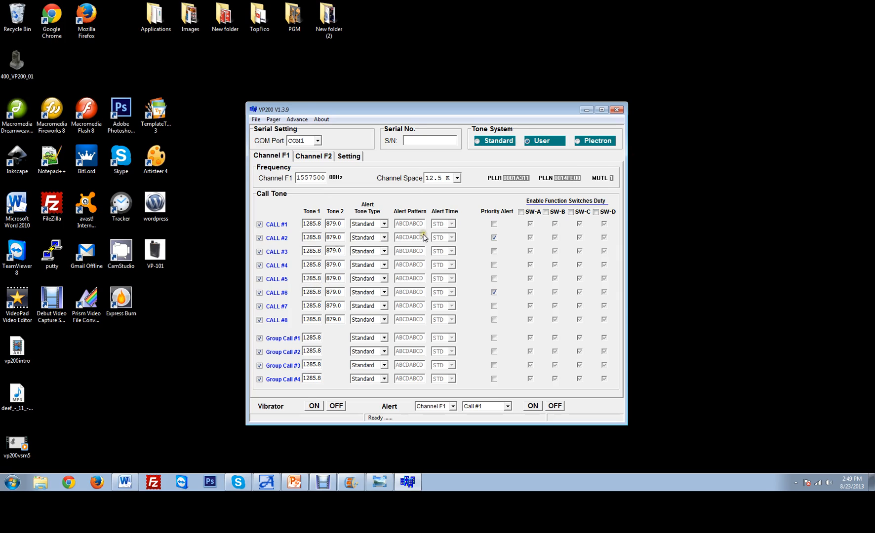
mouse_move(530, 257)
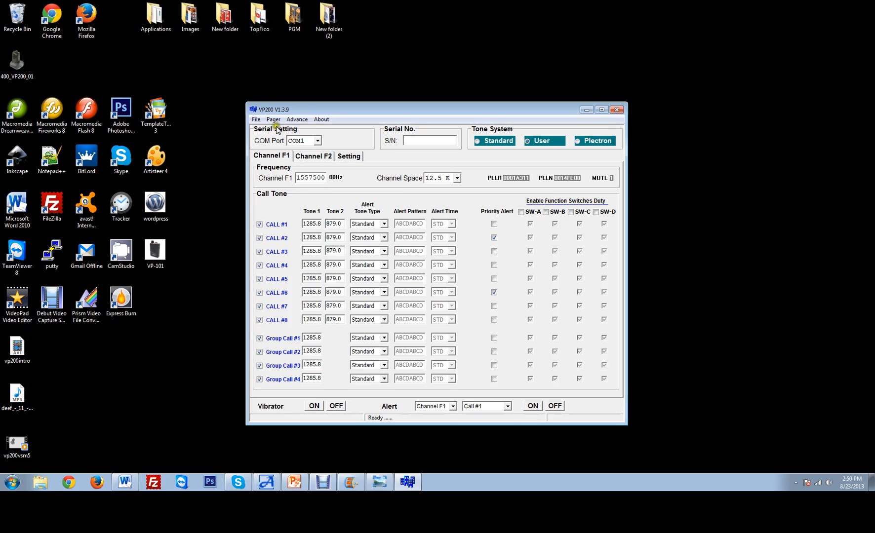
Show the Pager menu's Write (F4), Read (F3) and Verify (F2) commands
click(273, 119)
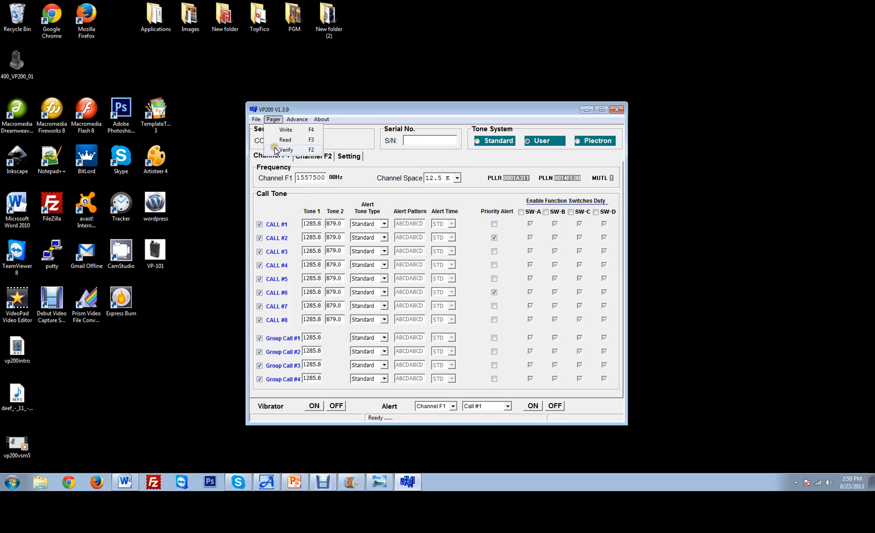
mouse_move(286, 139)
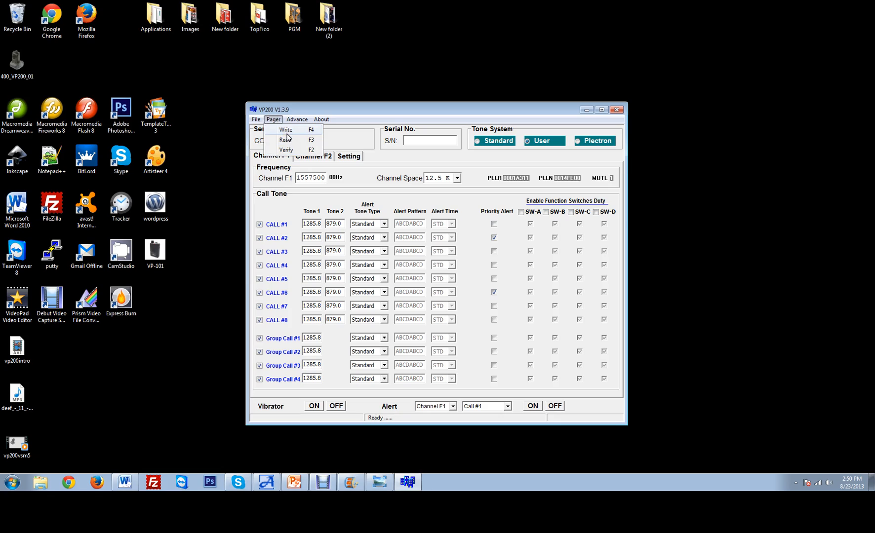